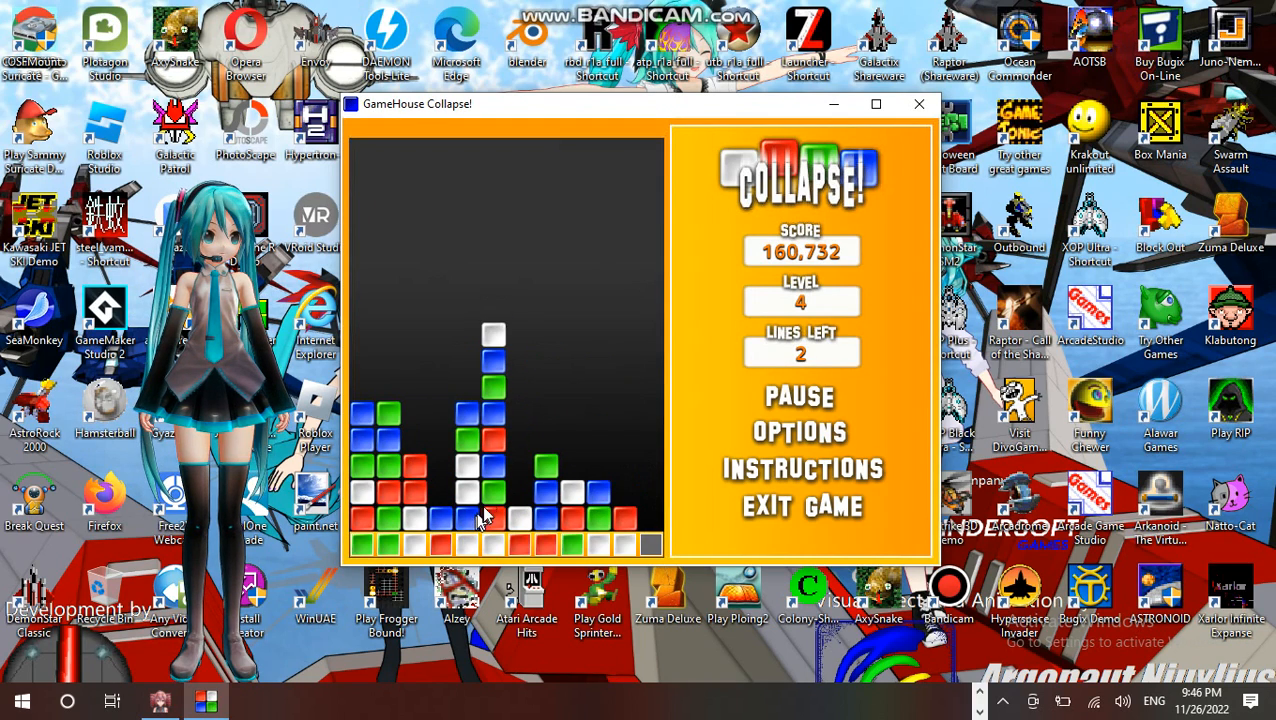
Clear a final matching block group on level 4 to trigger the timed bonus board
left_click(490, 515)
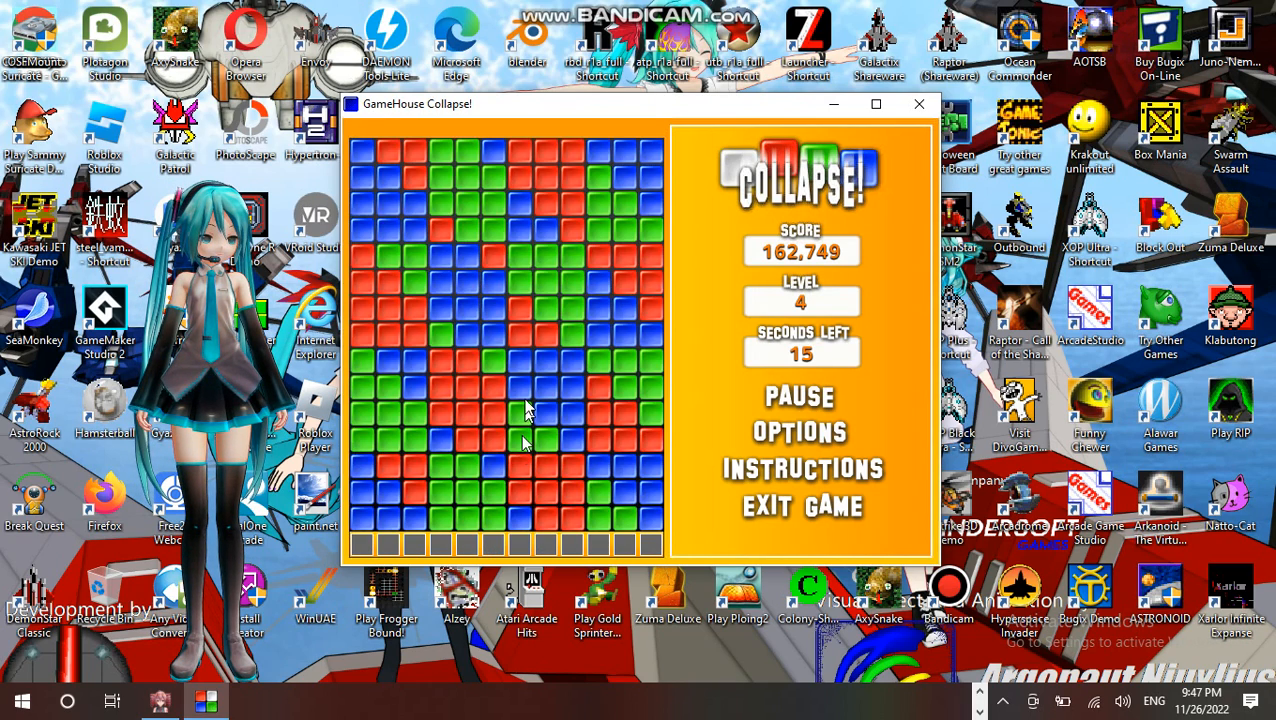
Clear clusters on the timed board until level 5 starts with 34 lines left
left_click(555, 180)
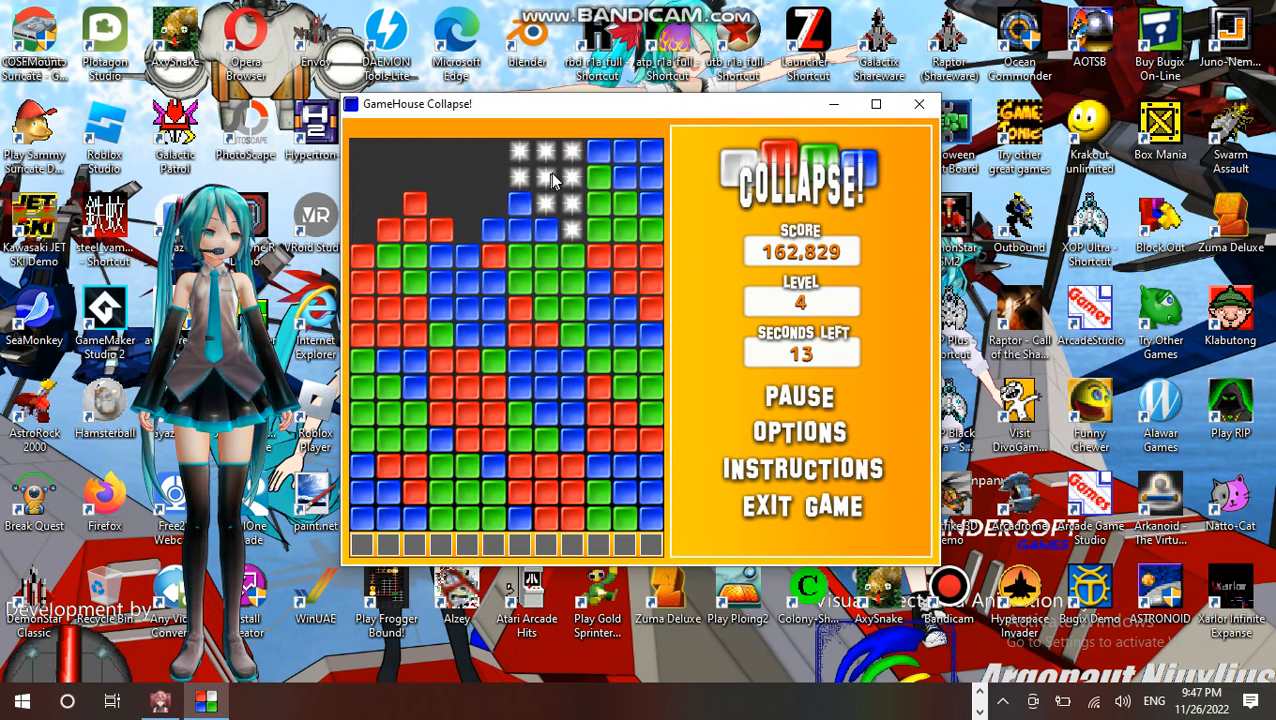
left_click(555, 180)
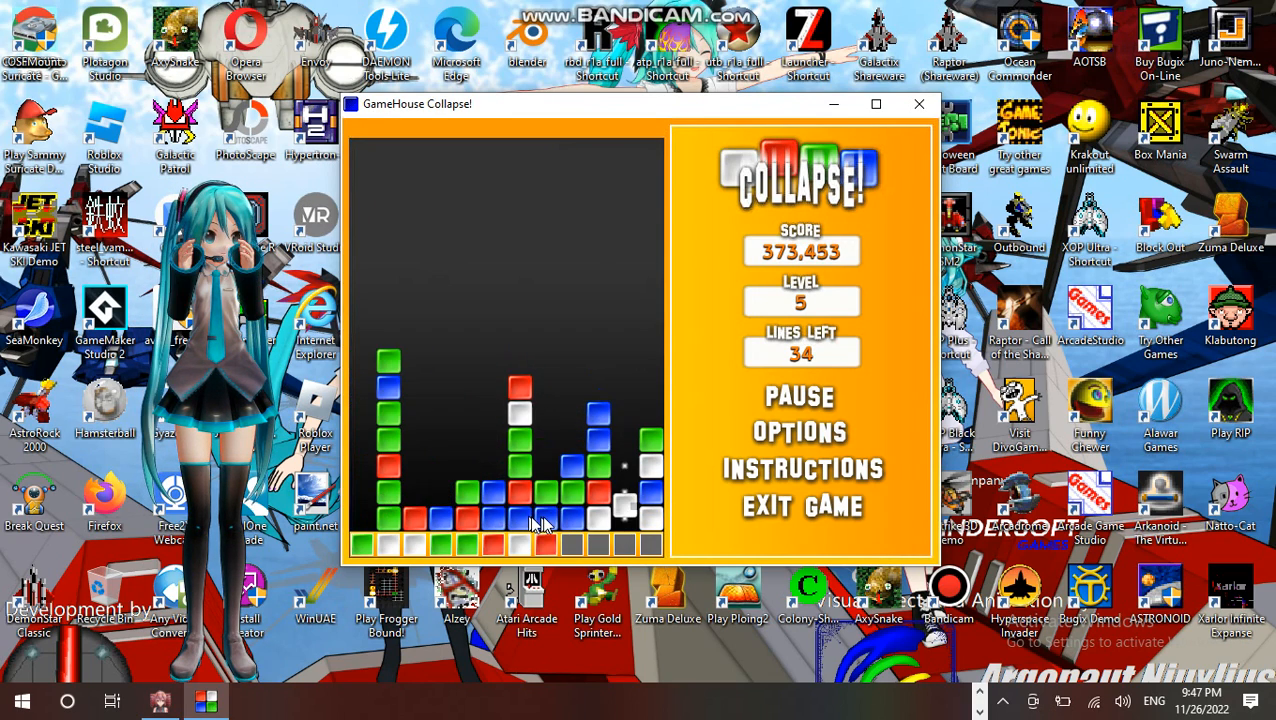
Clear nine matching block clusters on level 5, bringing lines left down to 14
left_click(545, 517)
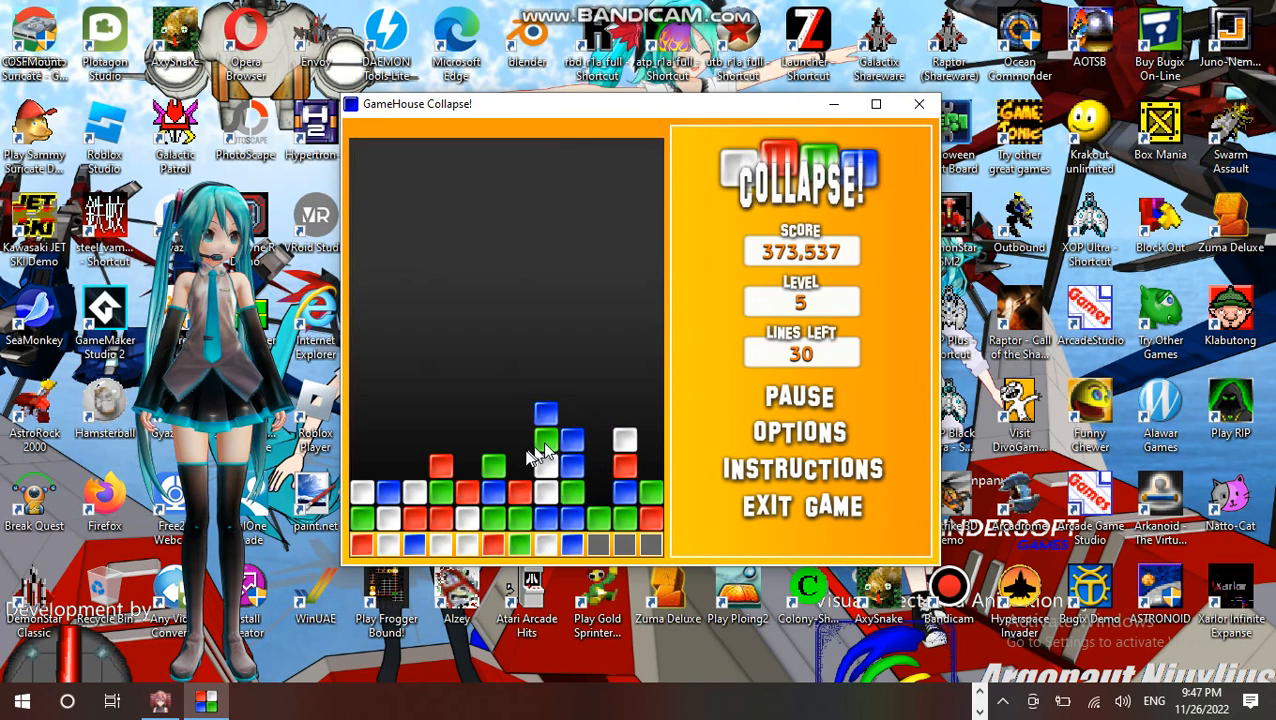
left_click(540, 460)
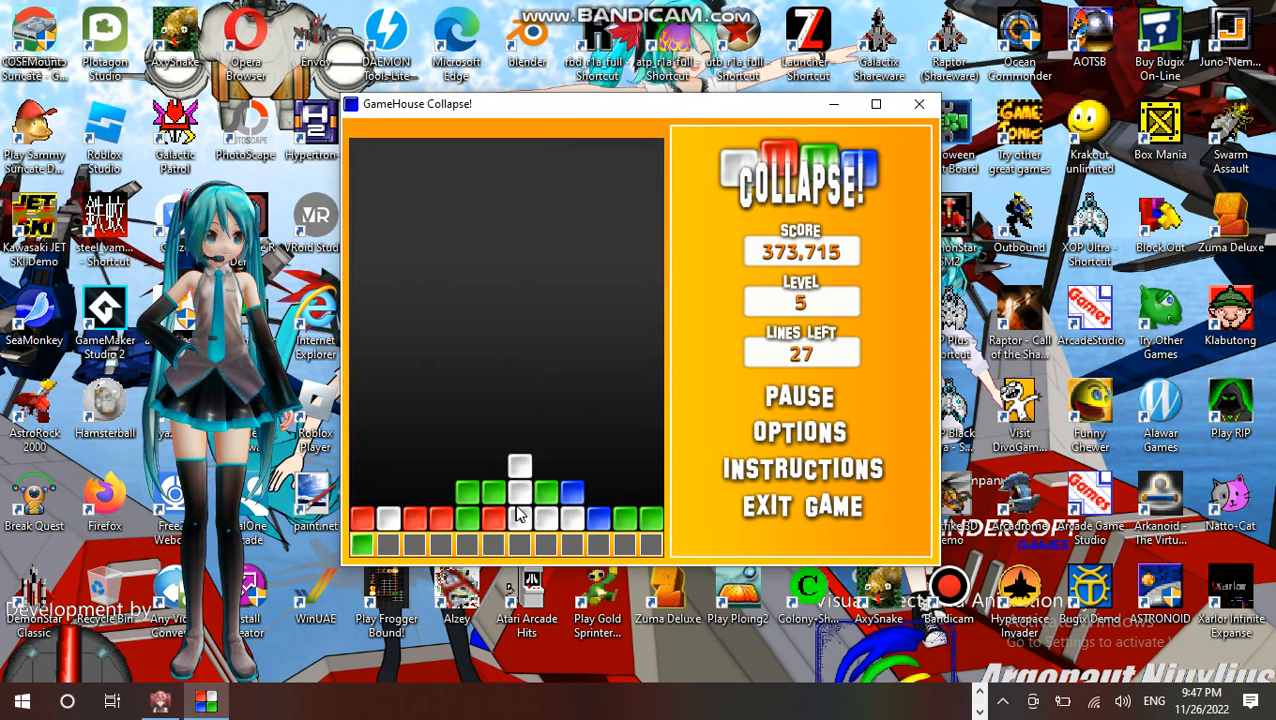
left_click(518, 518)
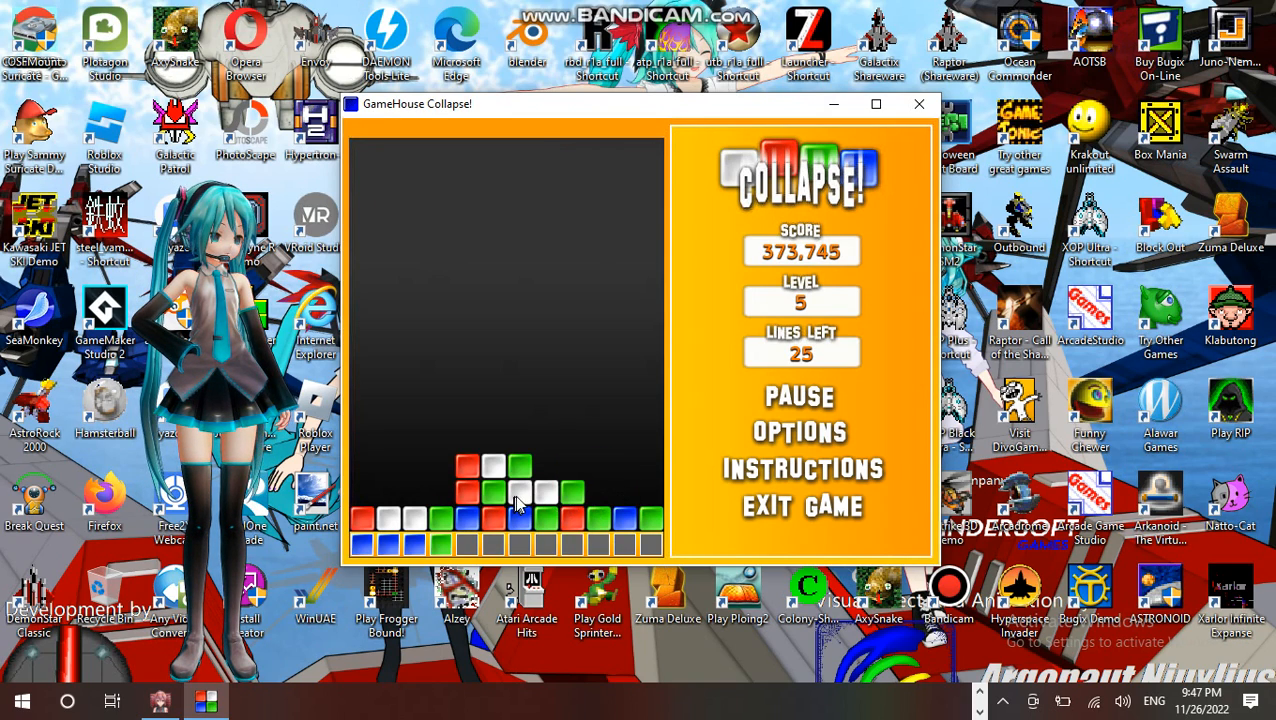
left_click(515, 505)
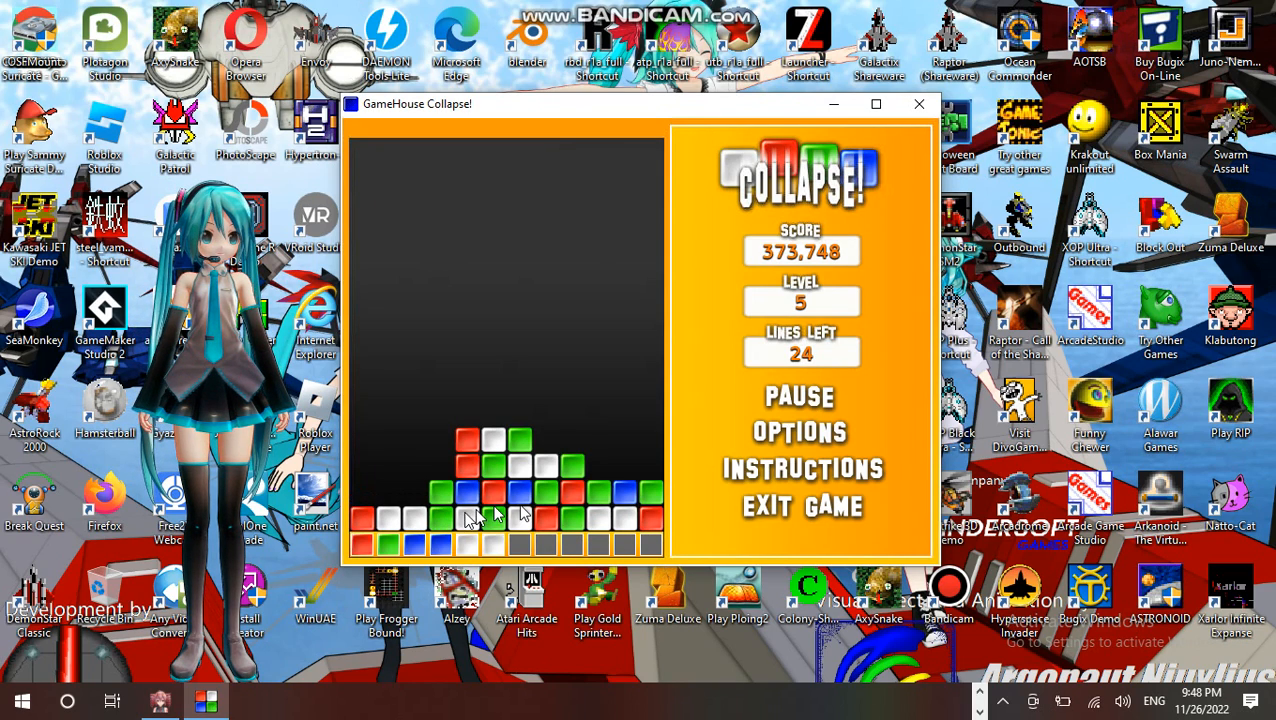
left_click(470, 515)
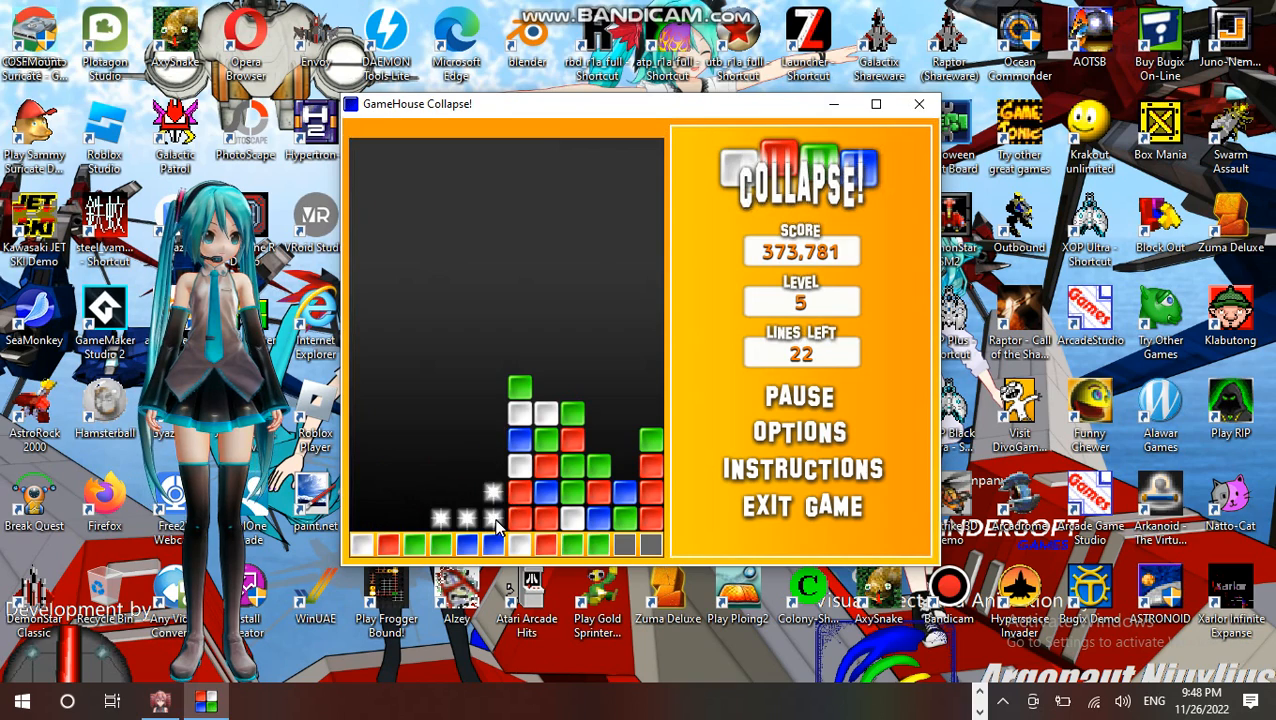
left_click(560, 465)
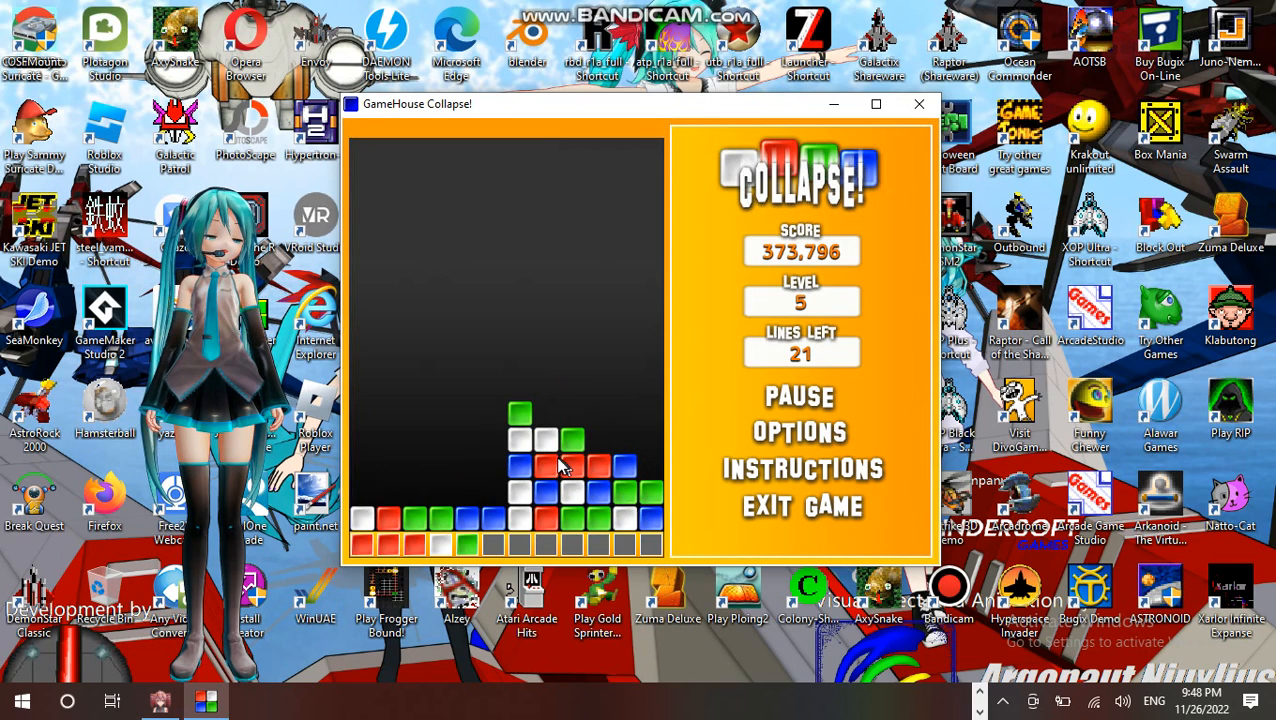
left_click(545, 465)
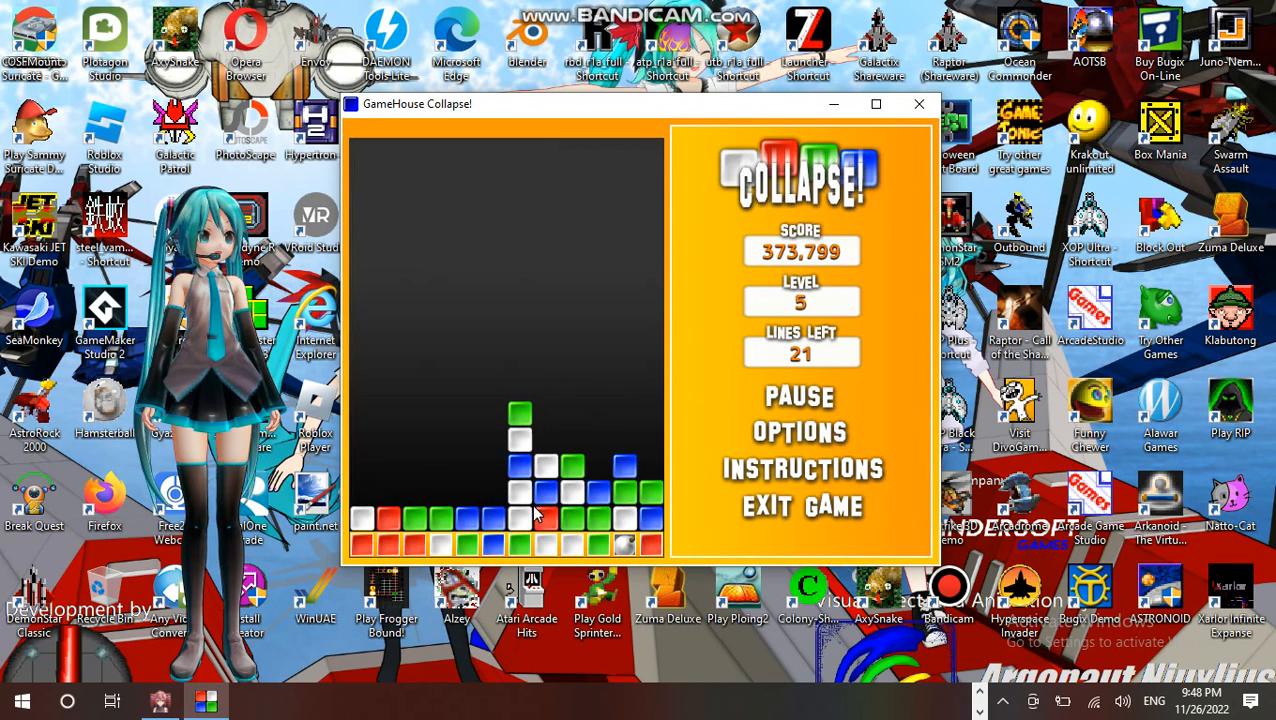
left_click(520, 515)
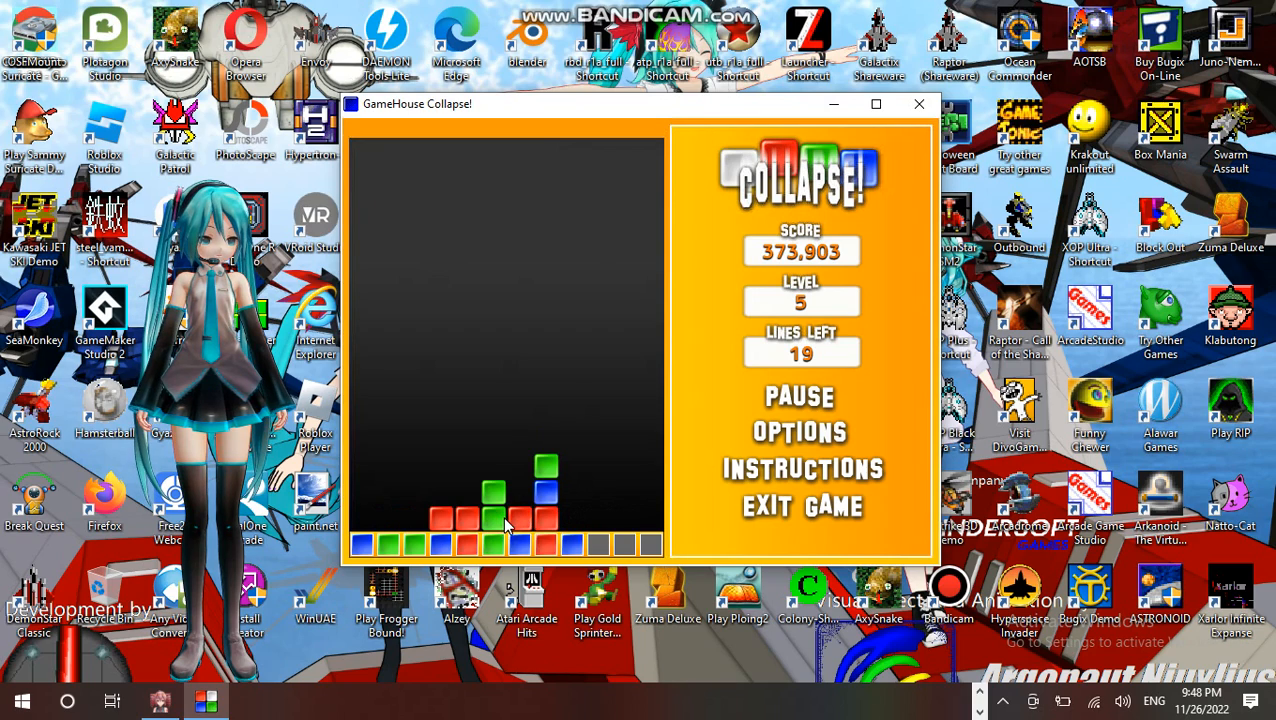
left_click(527, 515)
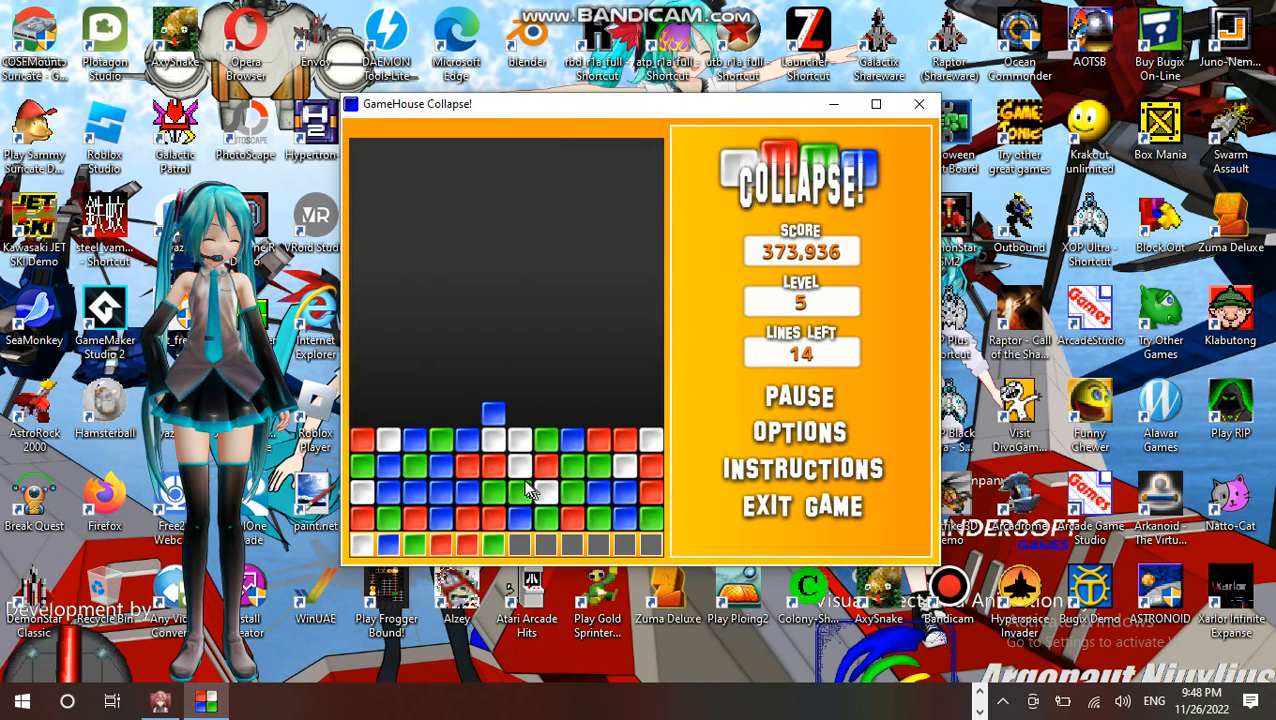
Clear nine more clusters to finish level 5 and reach level 6 with 50 lines left
left_click(528, 478)
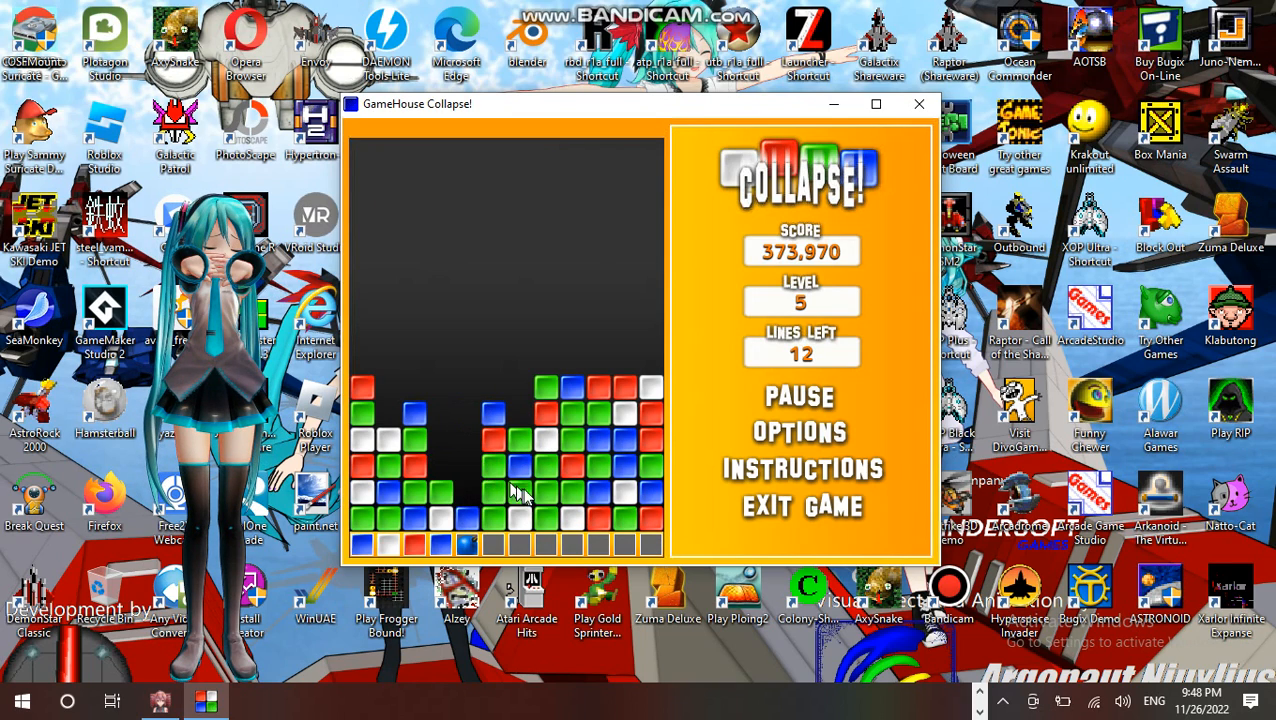
left_click(520, 490)
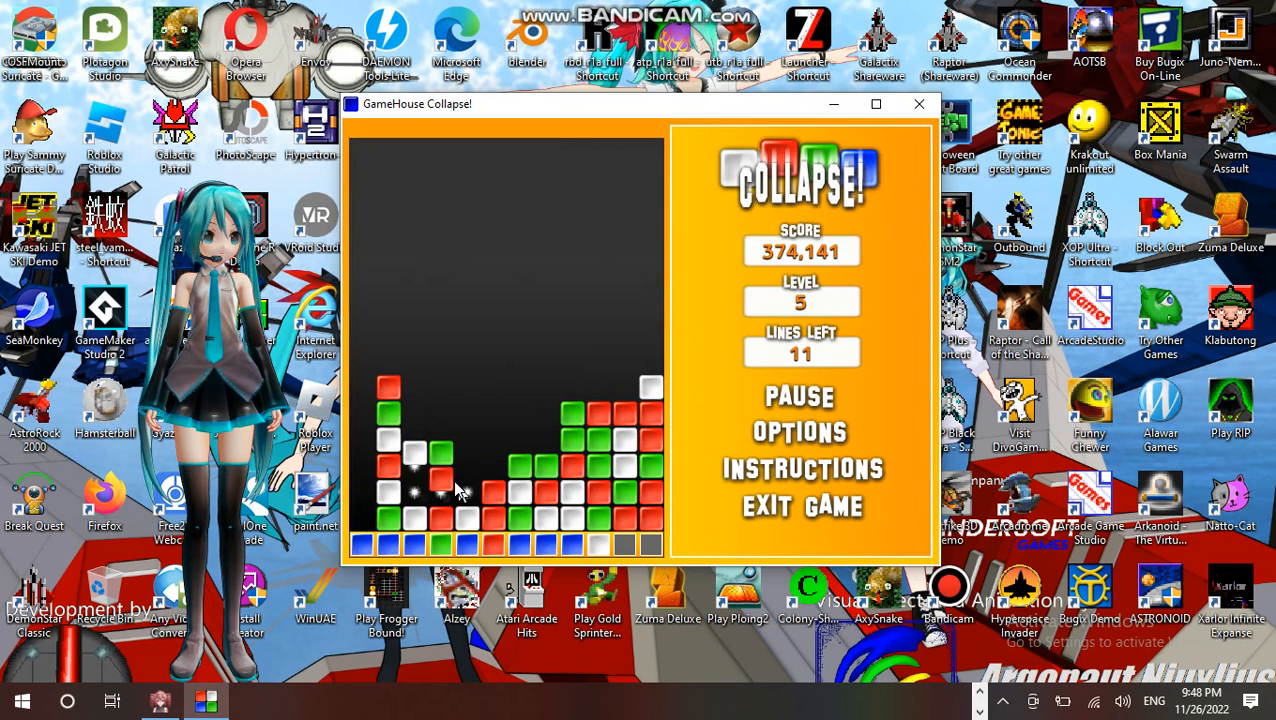
left_click(460, 490)
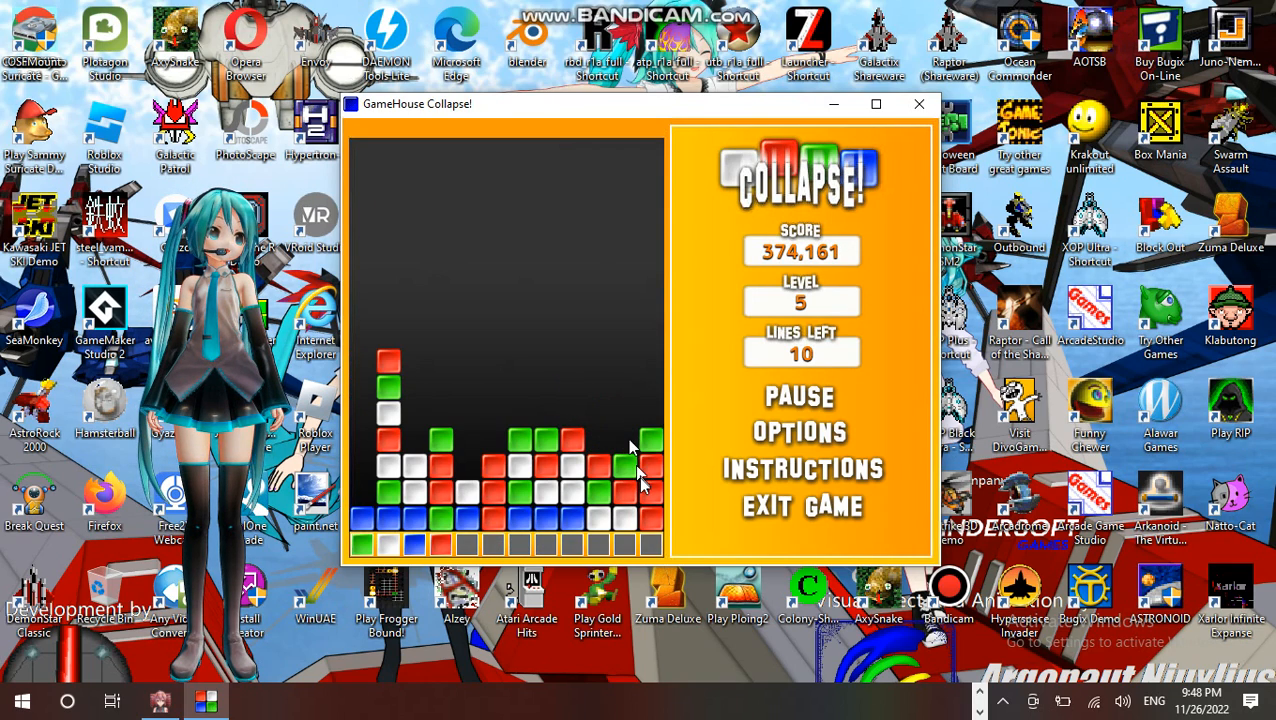
left_click(630, 450)
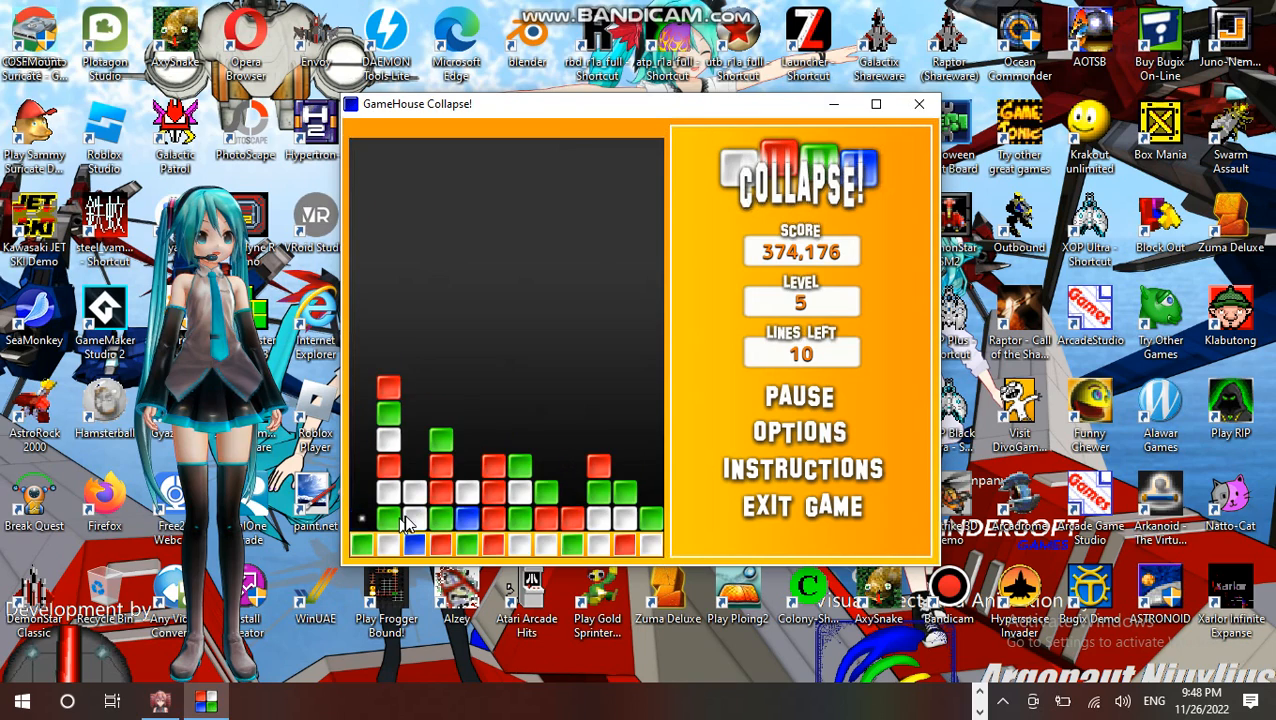
left_click(600, 495)
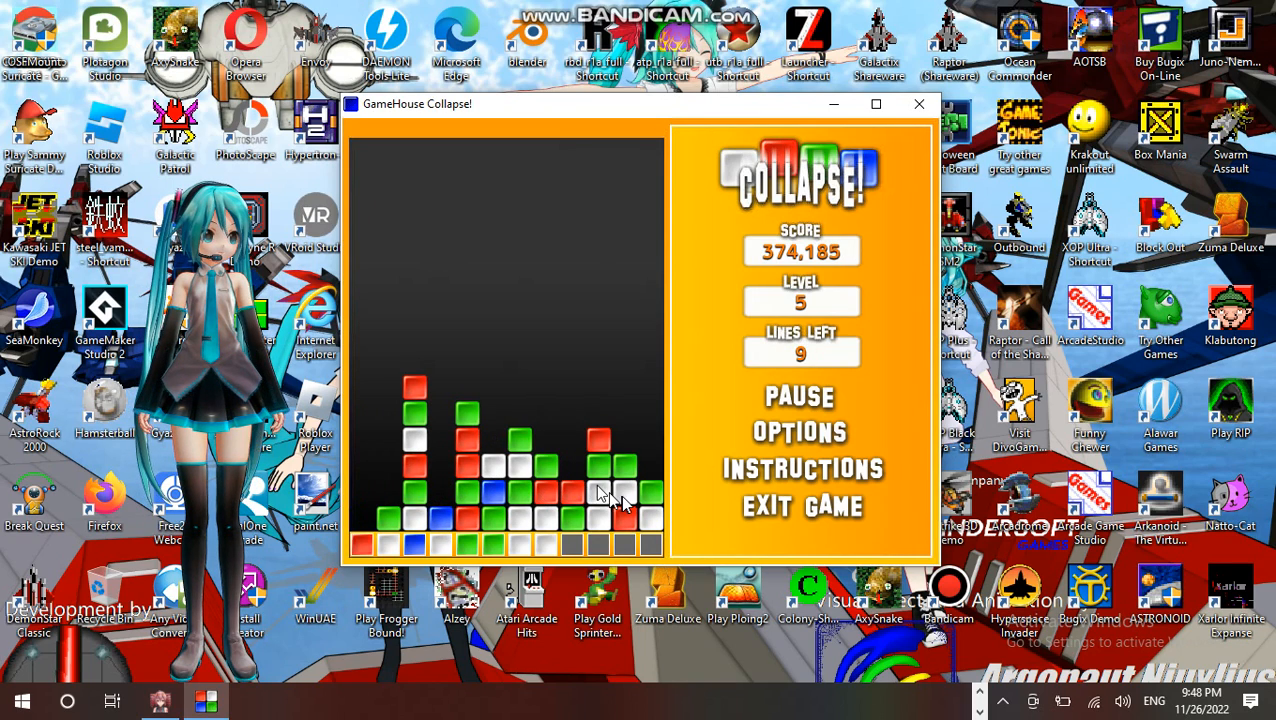
left_click(600, 500)
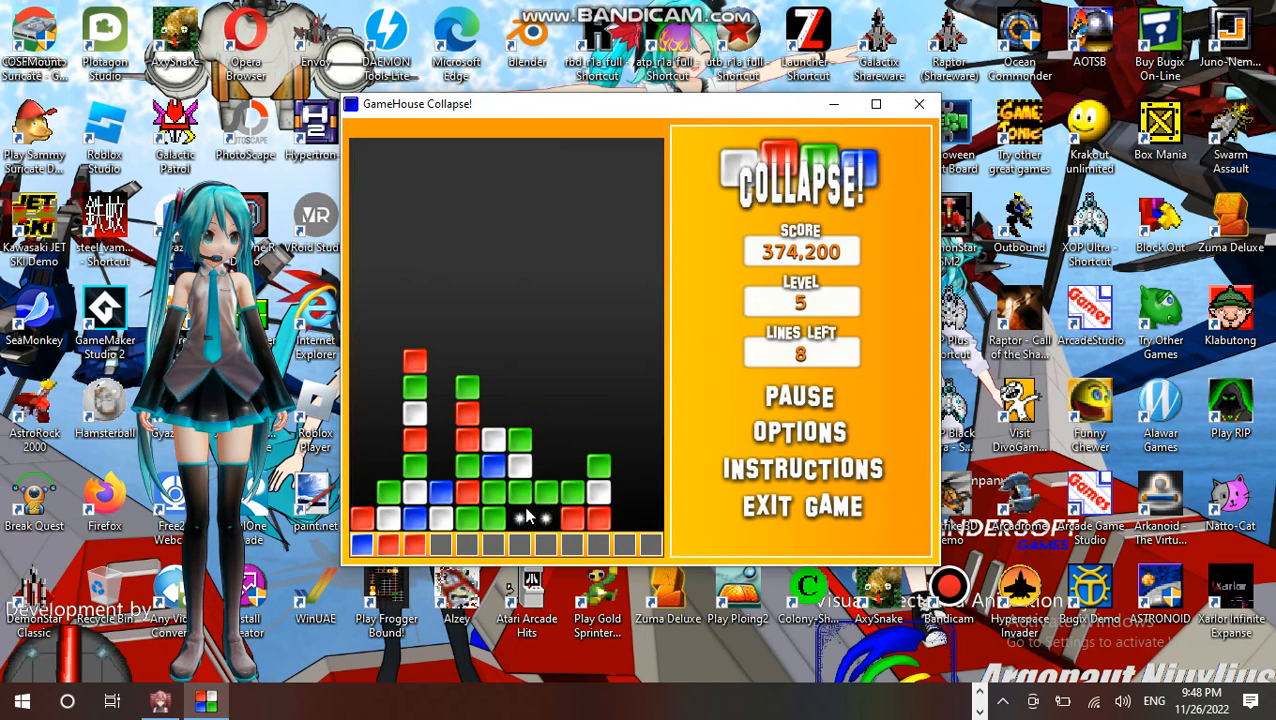
left_click(520, 515)
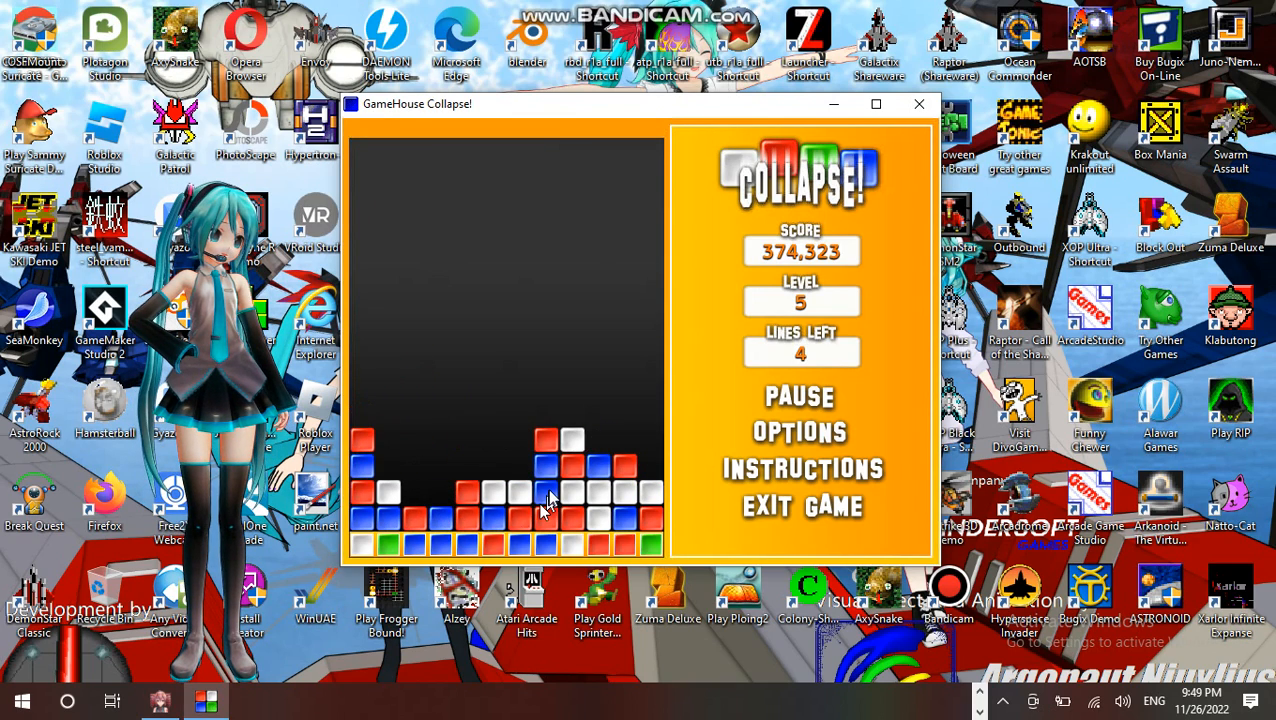
left_click(545, 490)
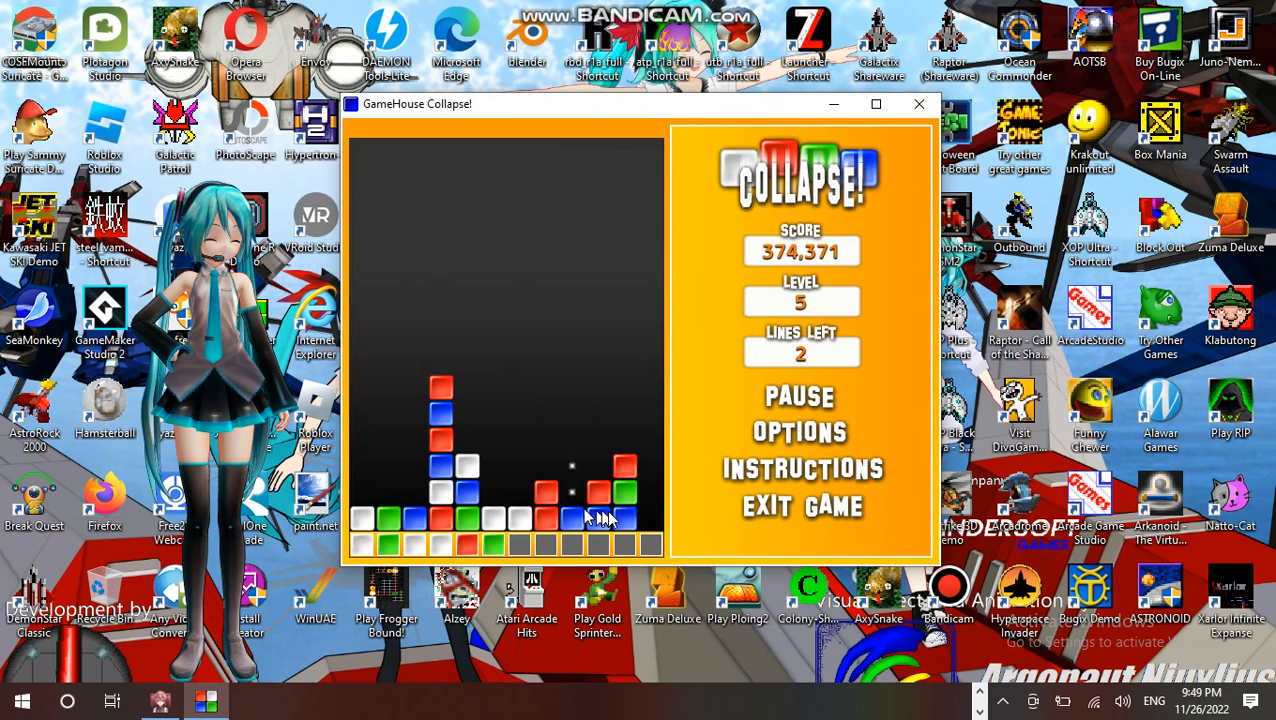
left_click(600, 518)
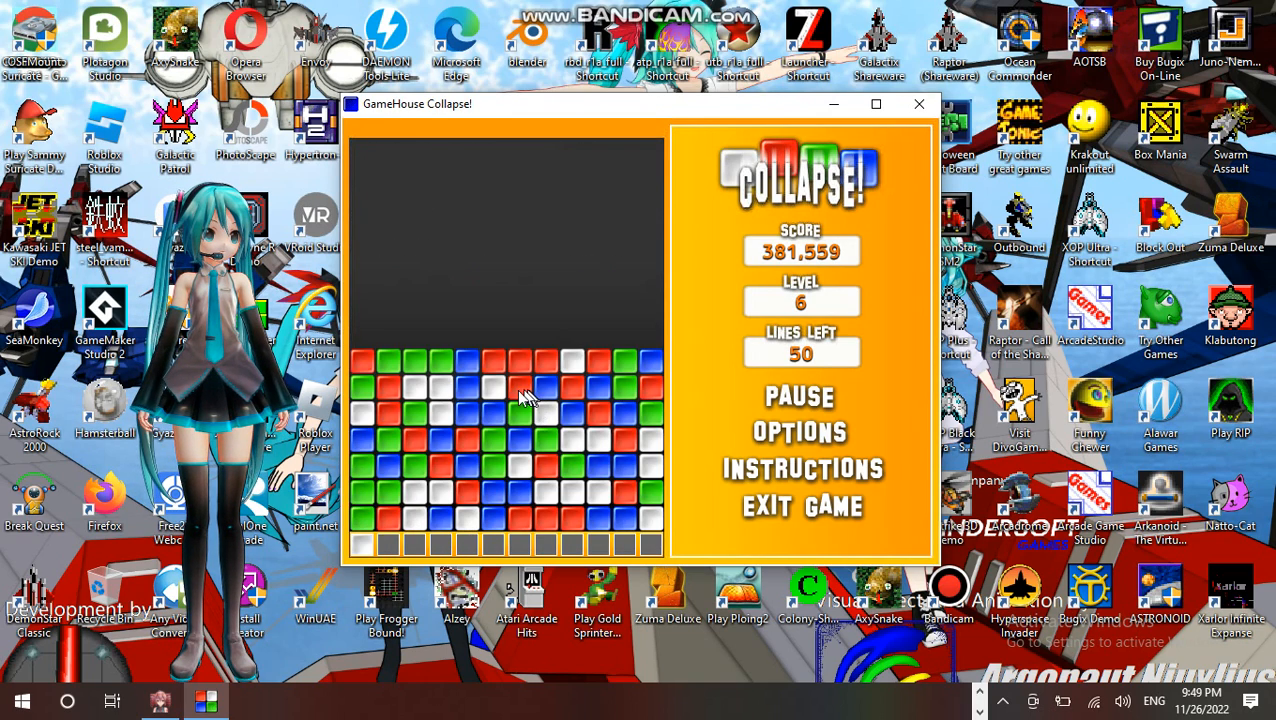
Clear five matching block groups at the start of level 6
left_click(545, 410)
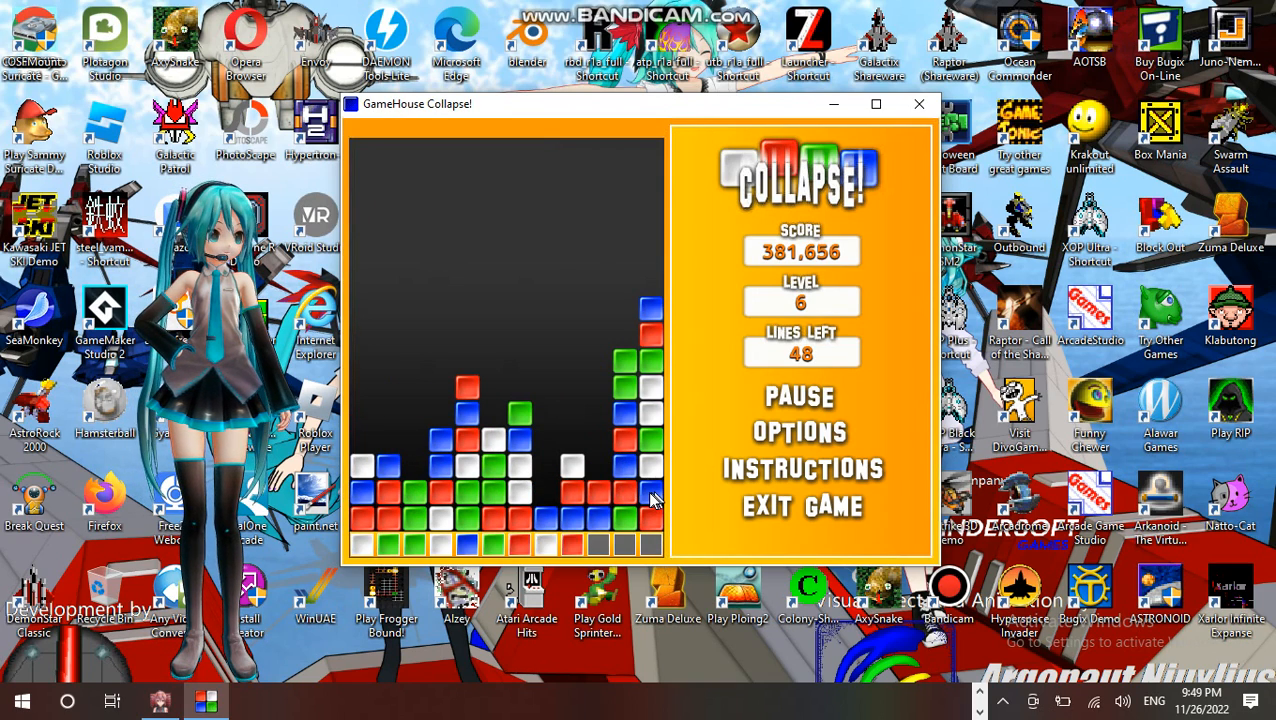
left_click(420, 470)
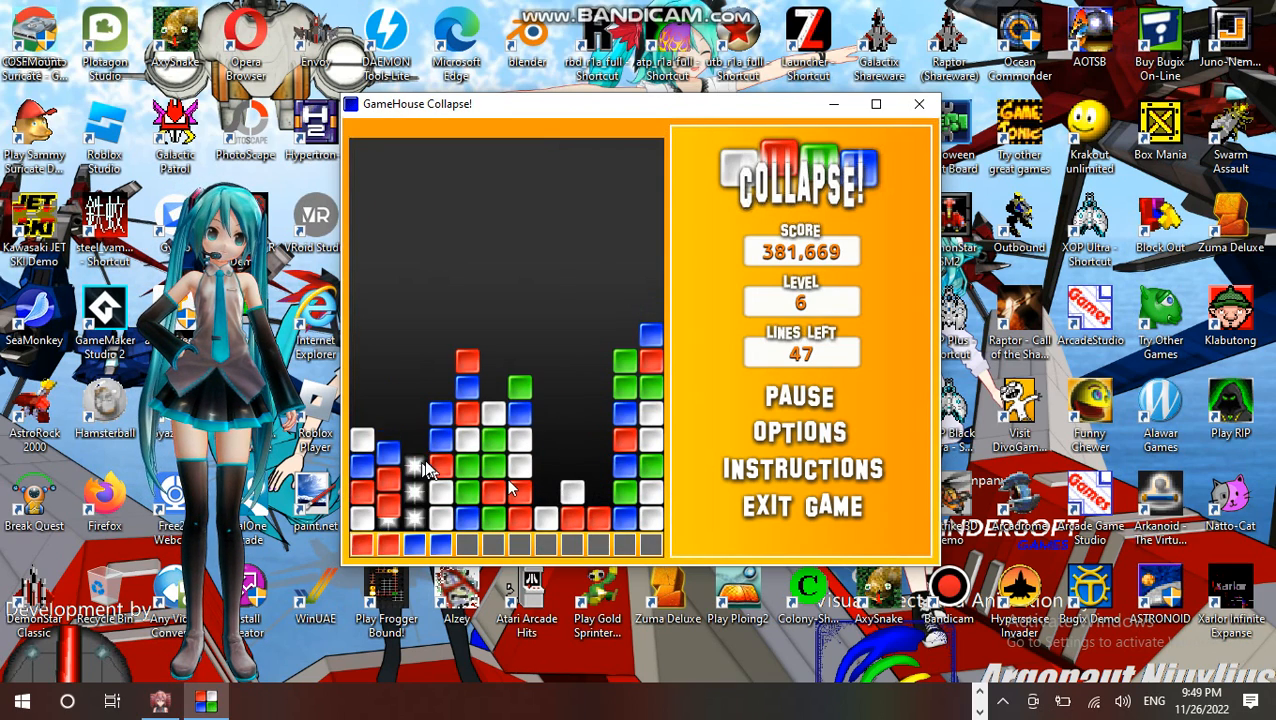
left_click(425, 470)
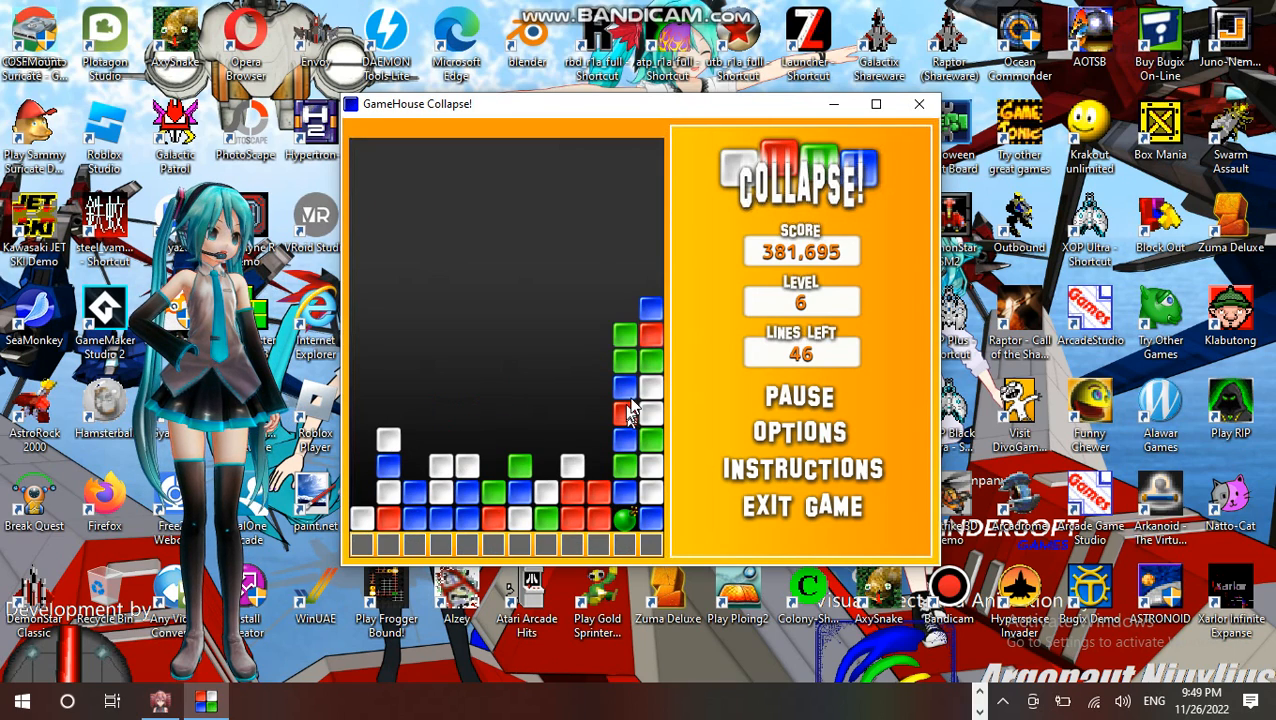
left_click(630, 410)
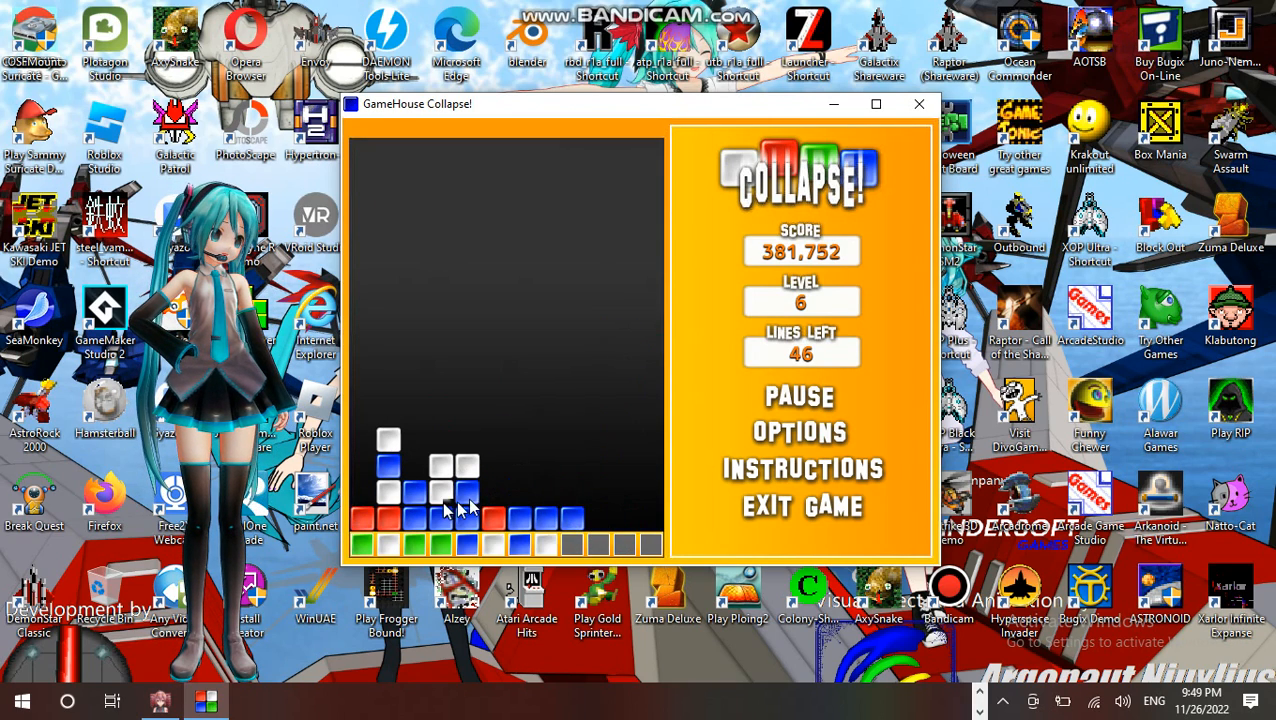
left_click(455, 517)
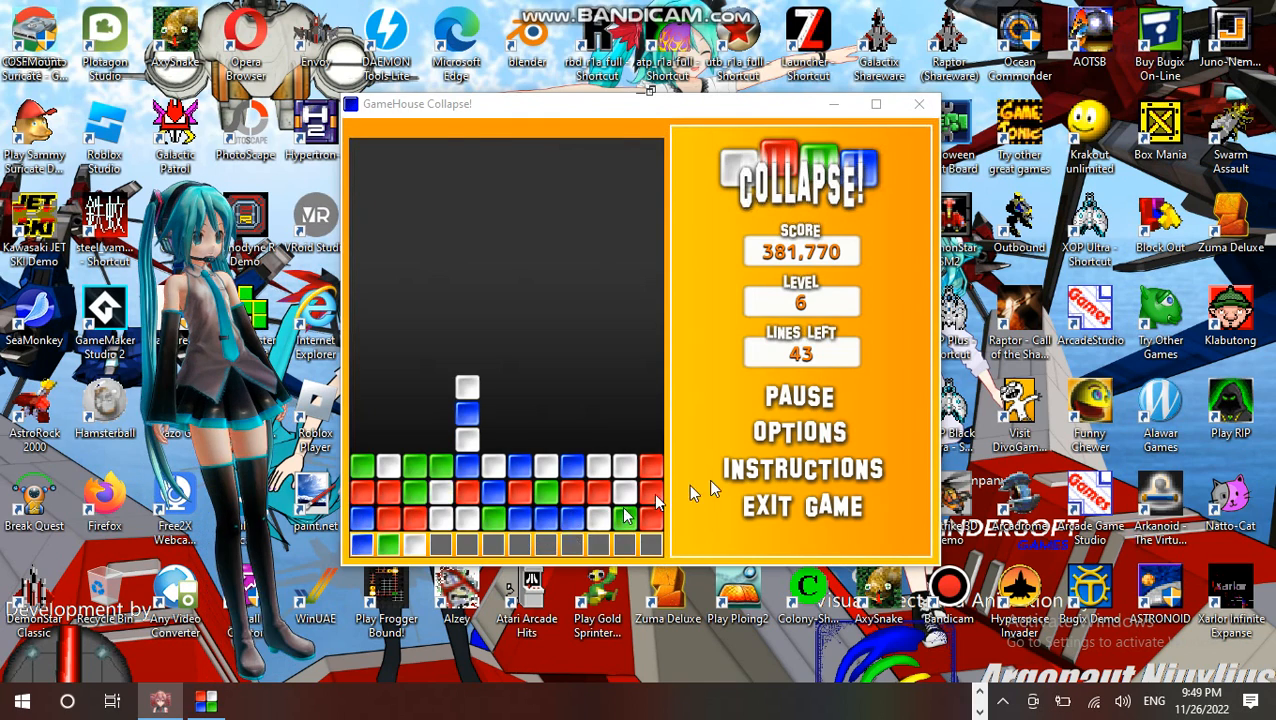
Pause and resume the game, then clear two more groups, leaving 39 lines
left_click(802, 468)
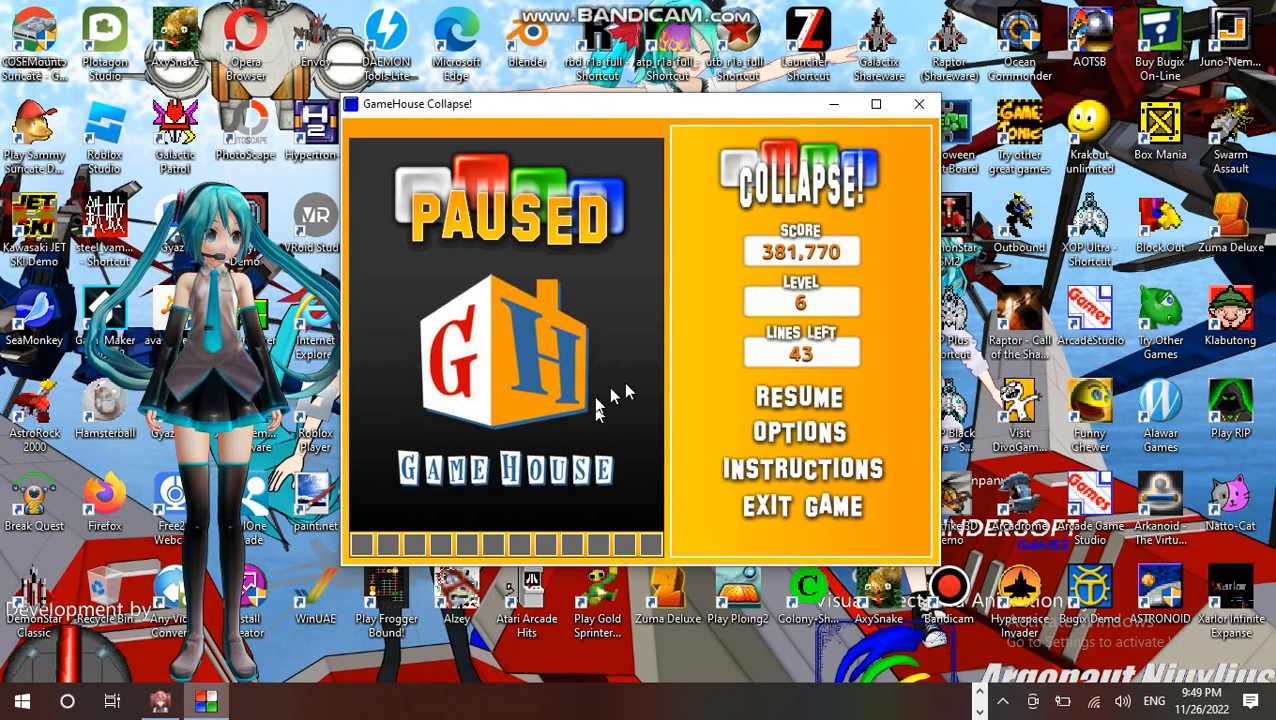
left_click(799, 396)
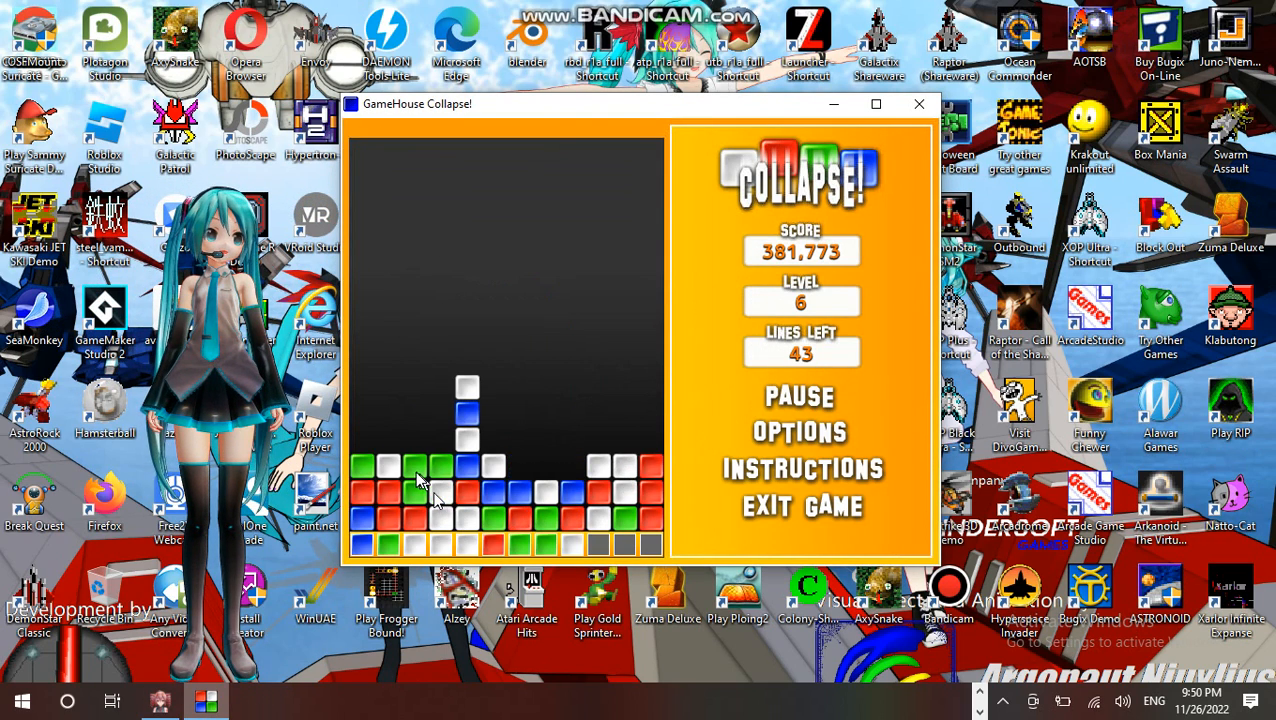
left_click(440, 490)
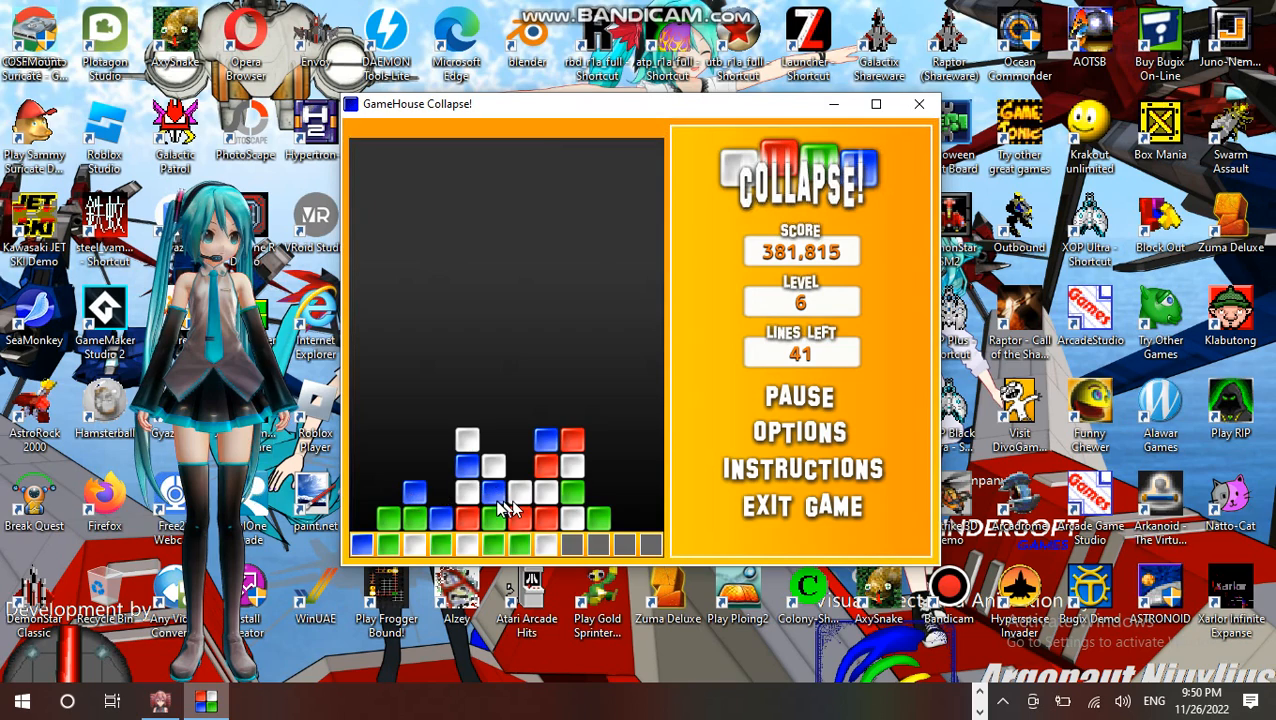
left_click(510, 505)
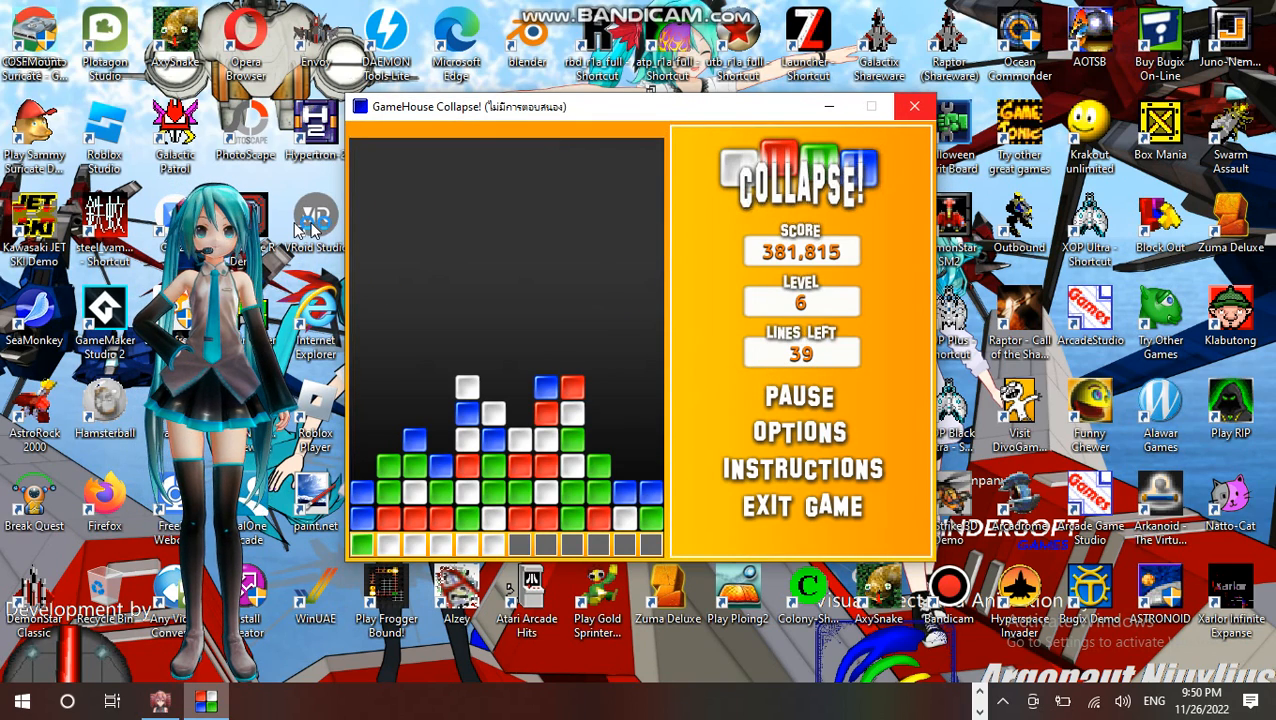
mouse_move(634, 366)
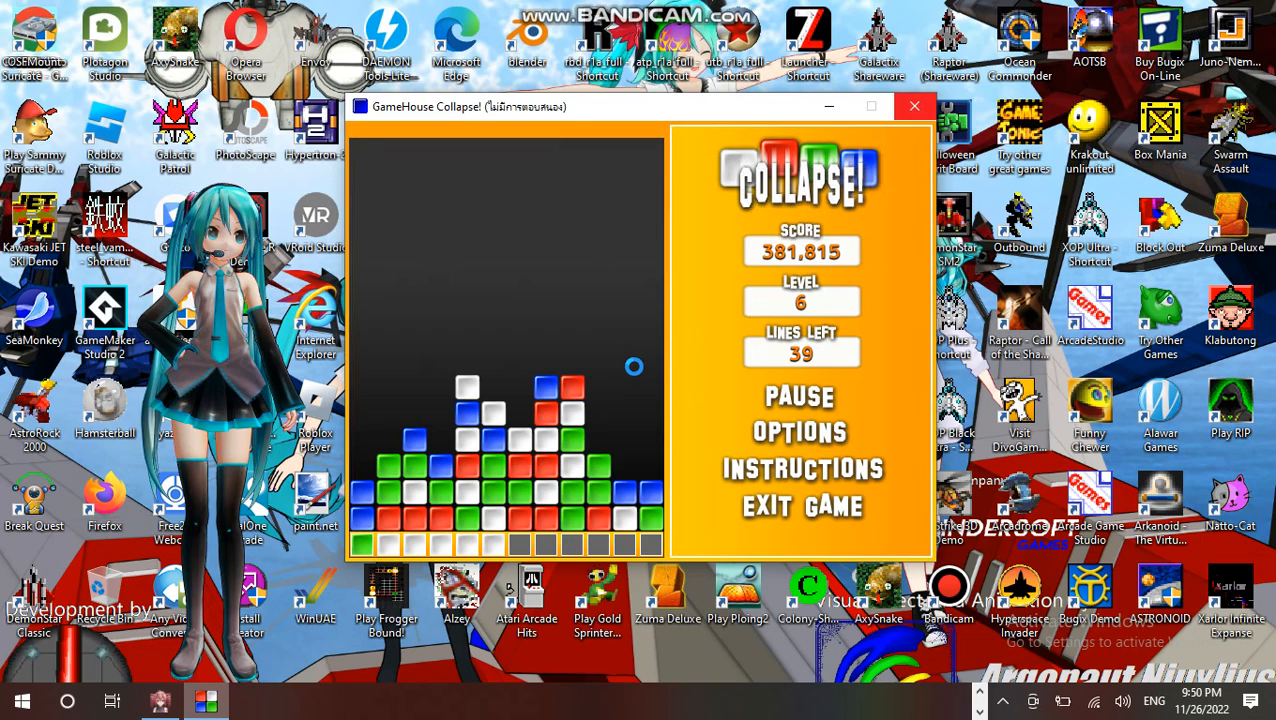
mouse_move(647, 367)
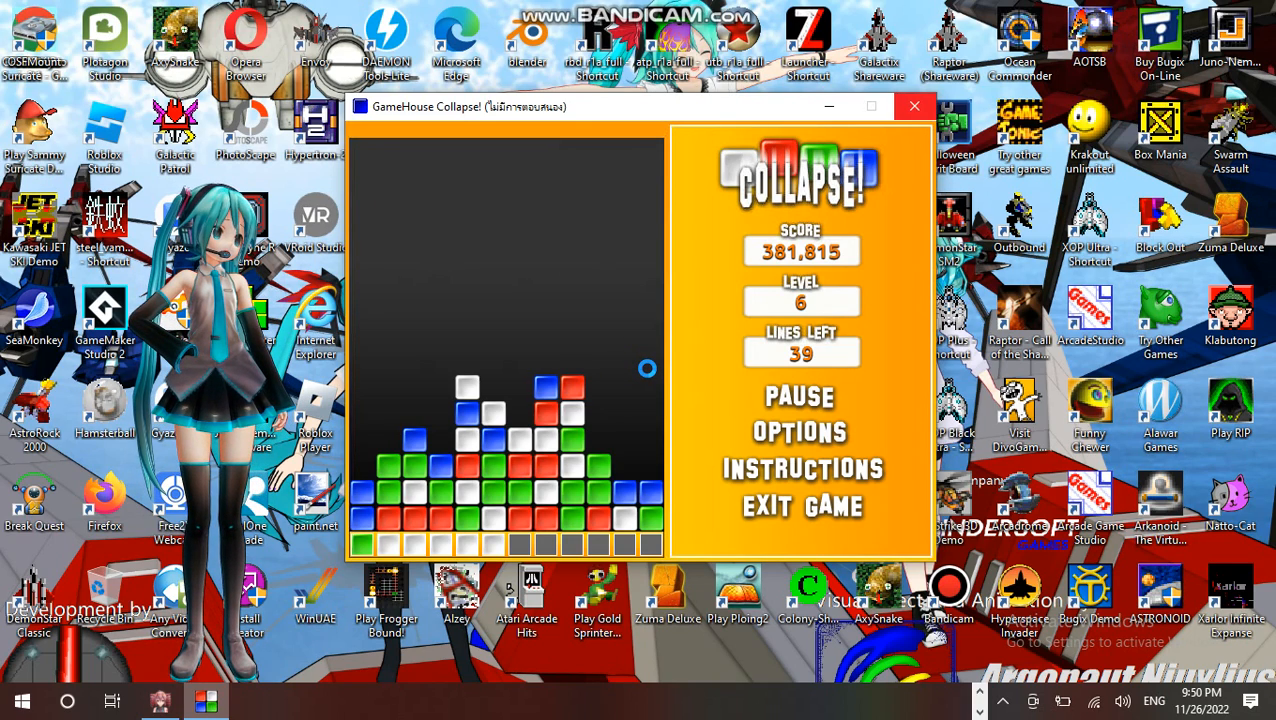
mouse_move(775, 238)
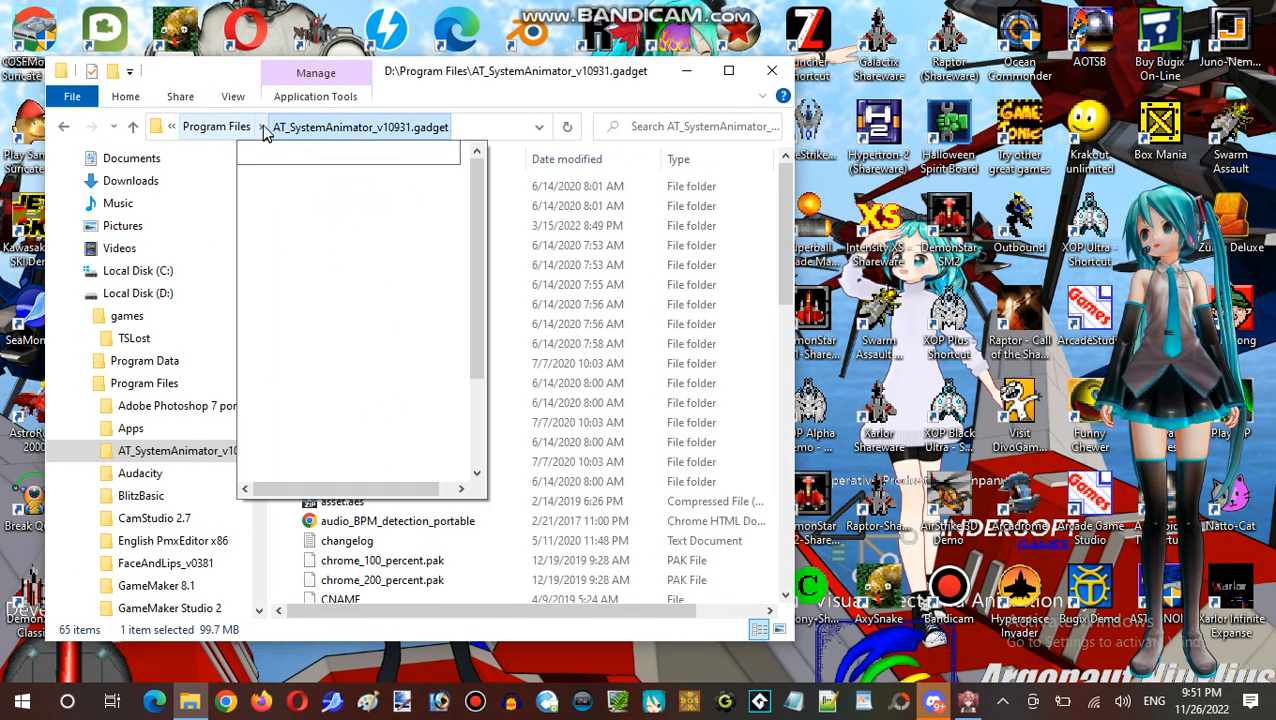
Open the James Emirzian Waldementer games folder and scroll down through its 276 items
left_click(262, 126)
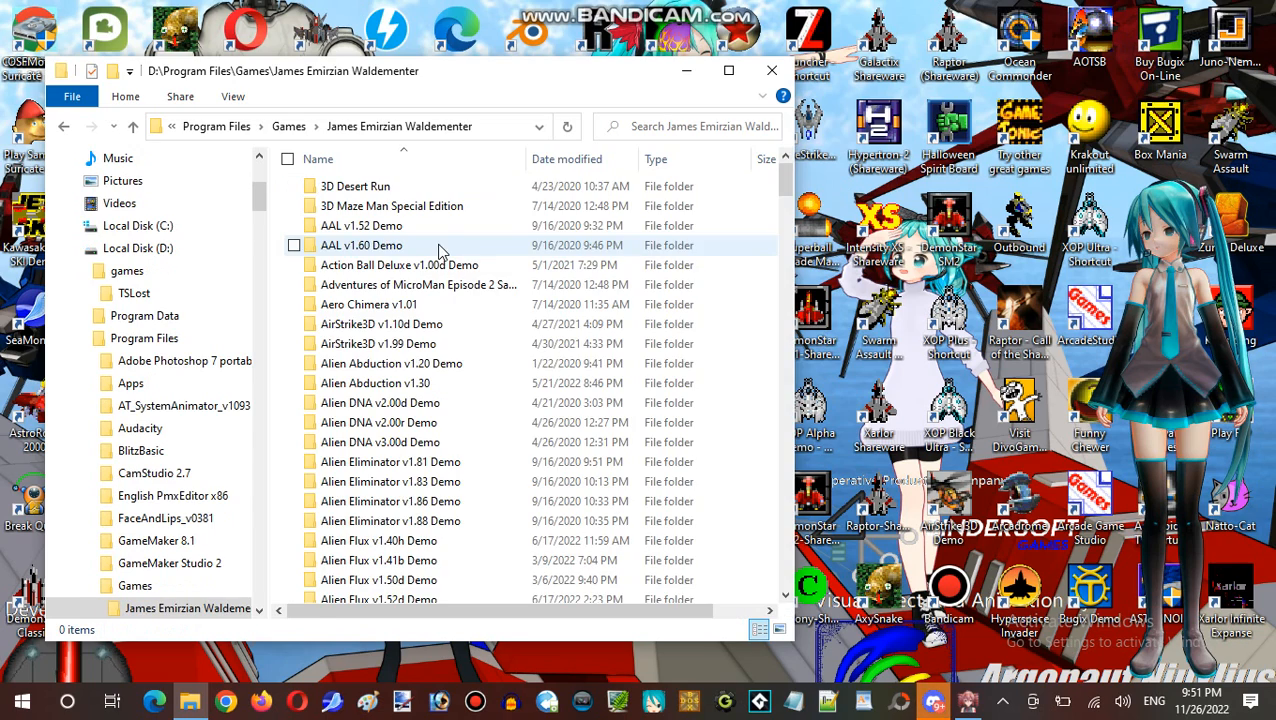
scroll("down", 3)
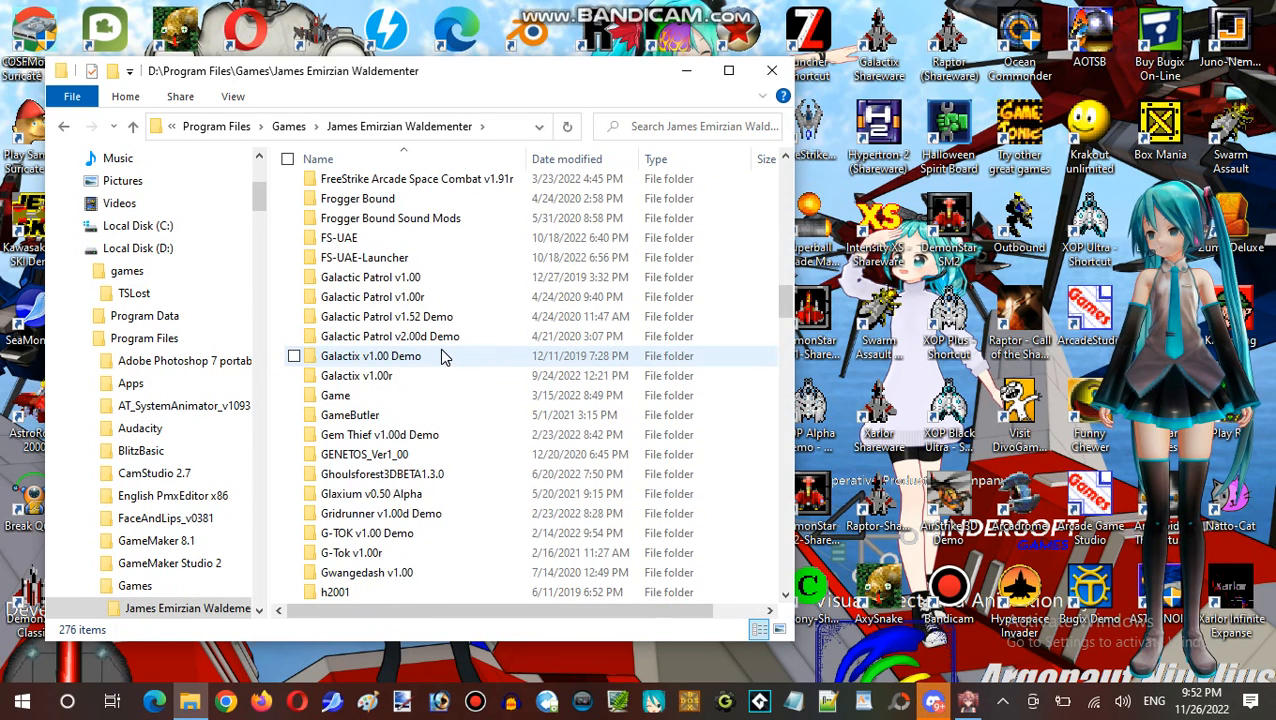
scroll("down", 3)
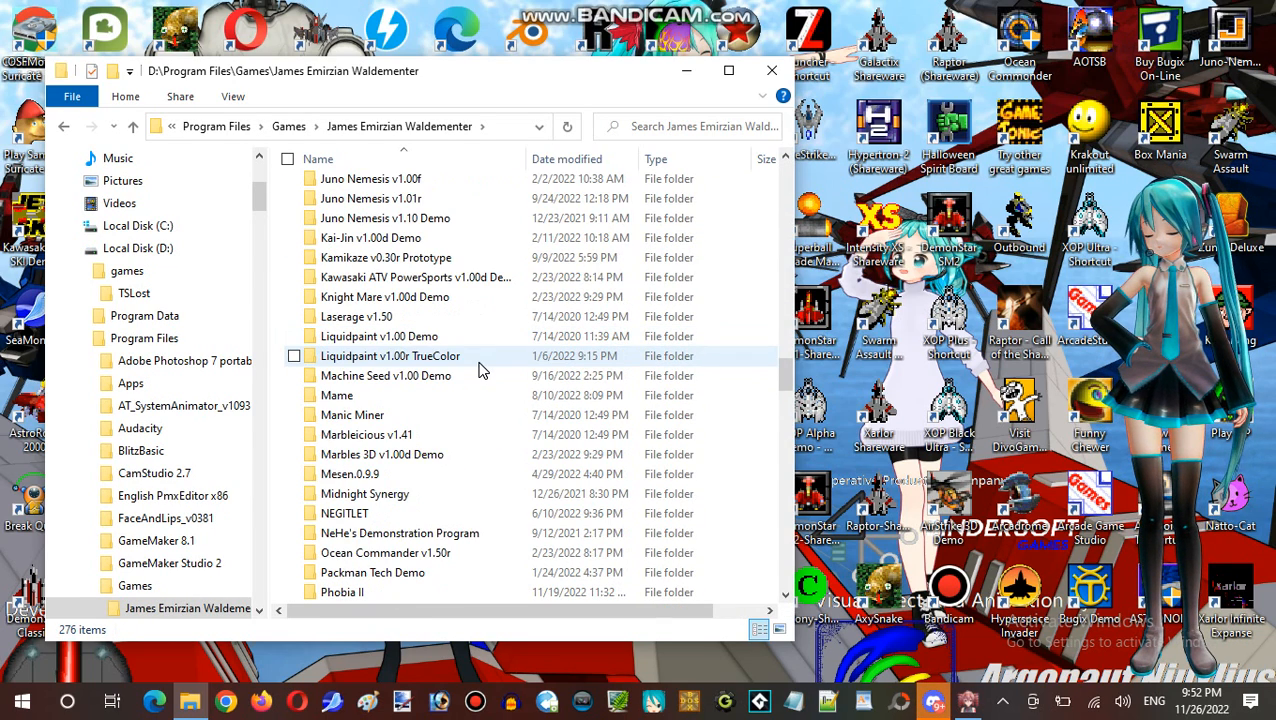
scroll("down", 3)
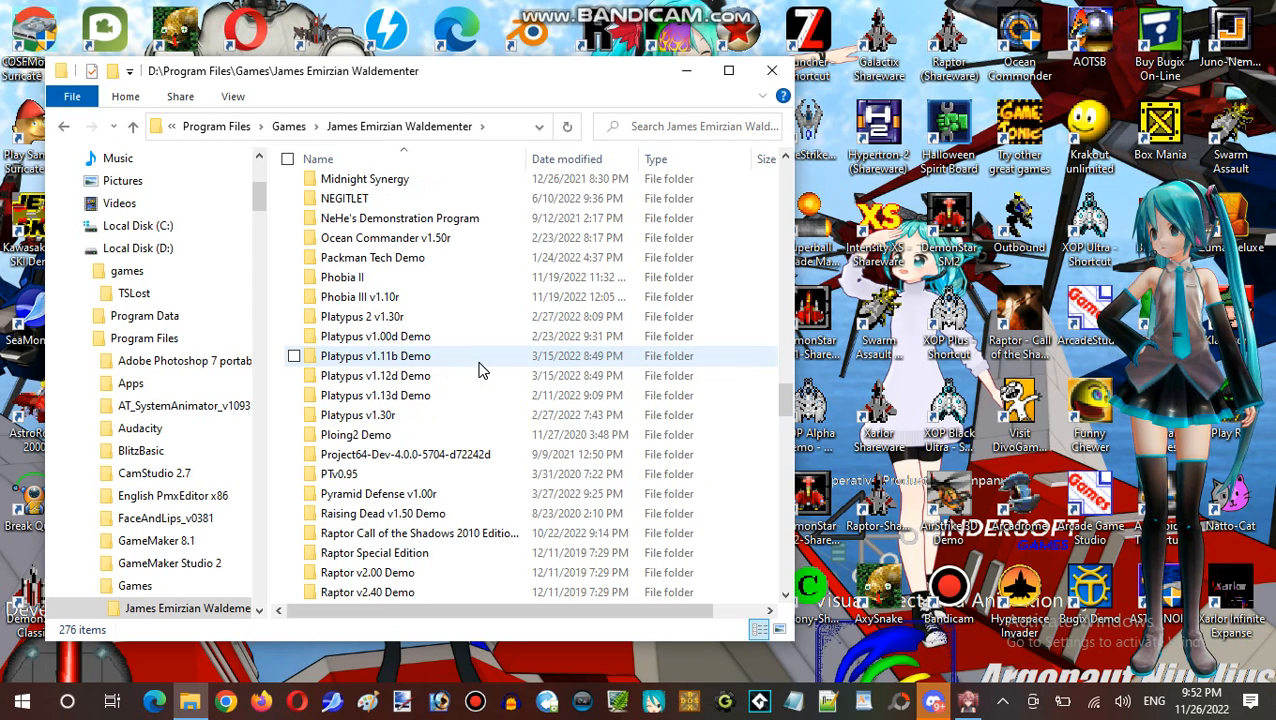
mouse_move(460, 336)
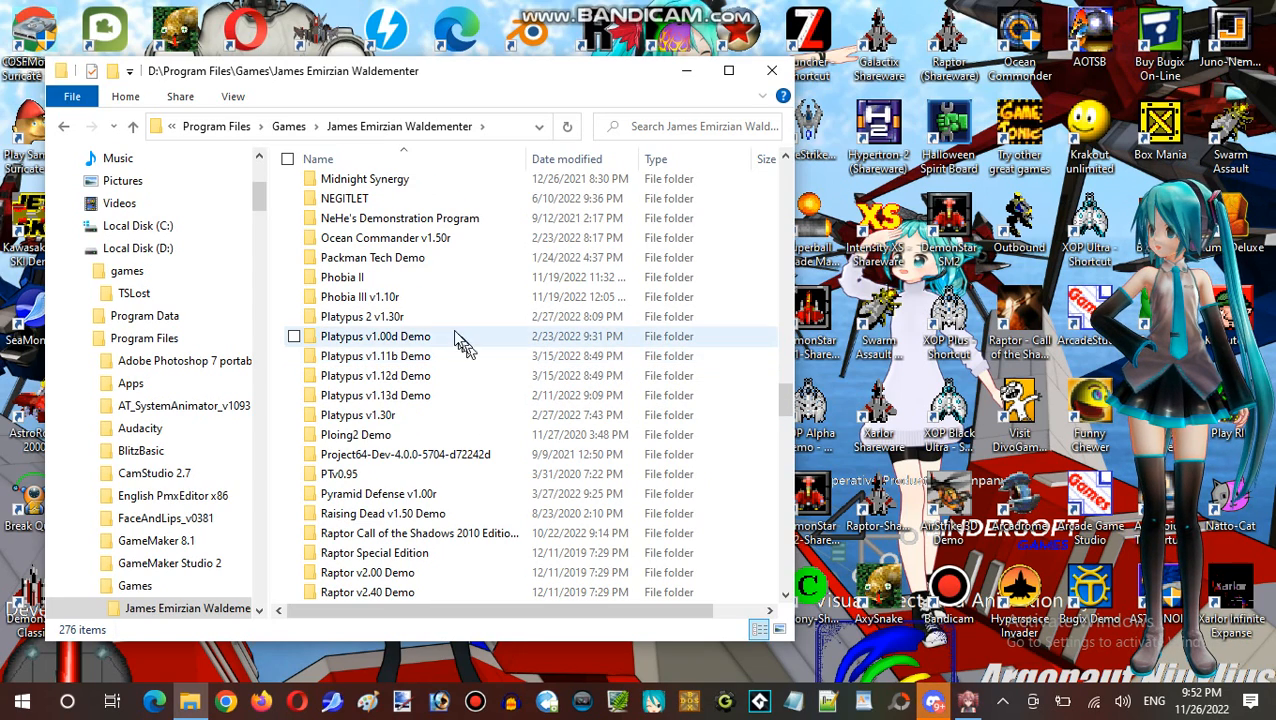
scroll("down", 3)
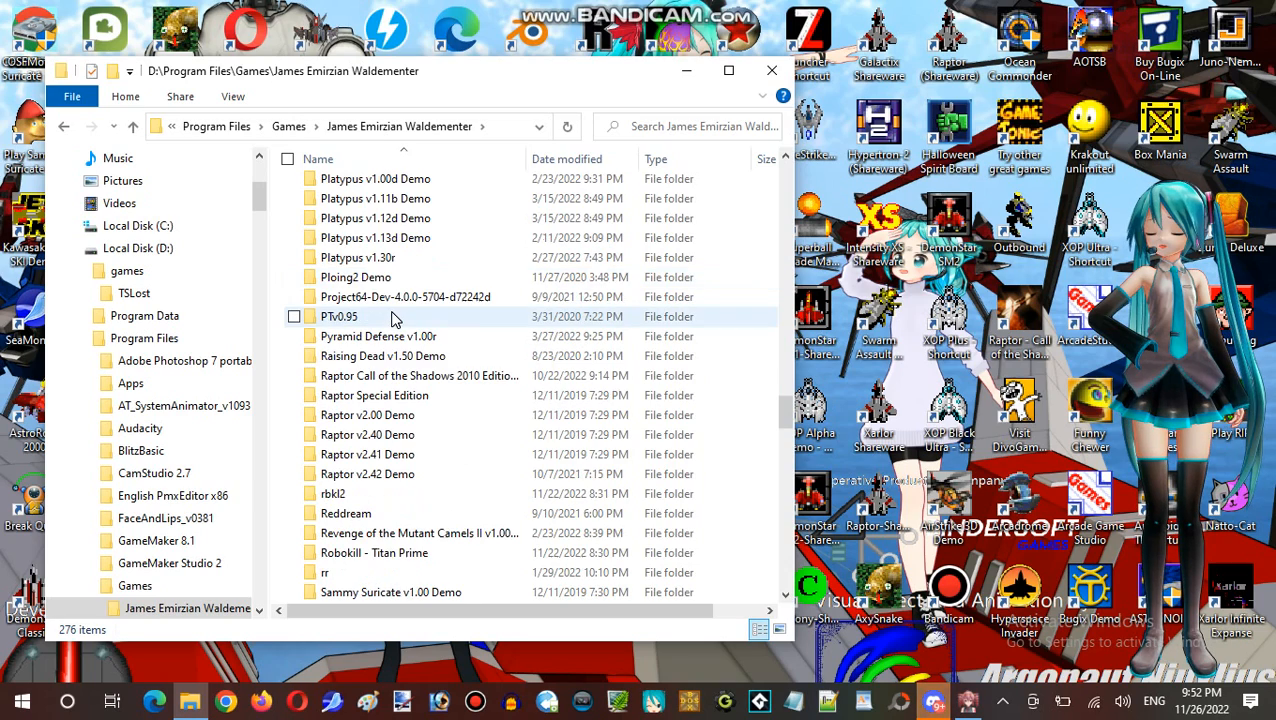
scroll("down", 3)
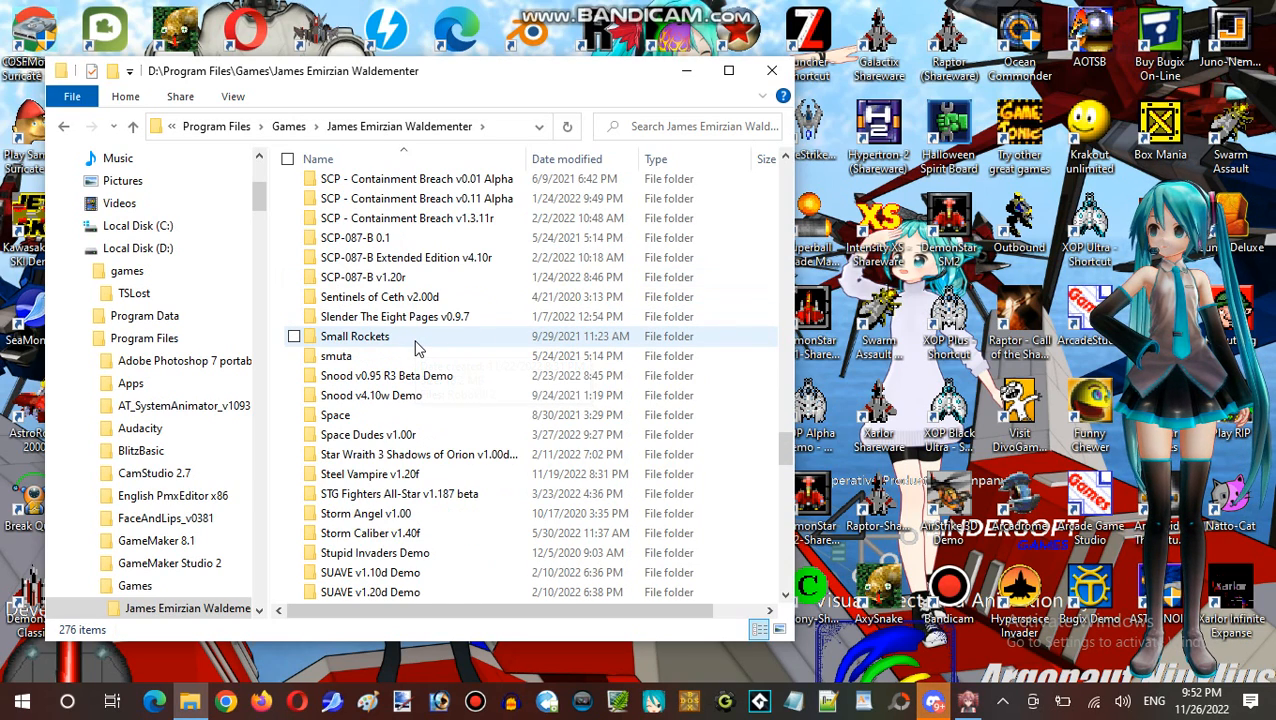
scroll("down", 3)
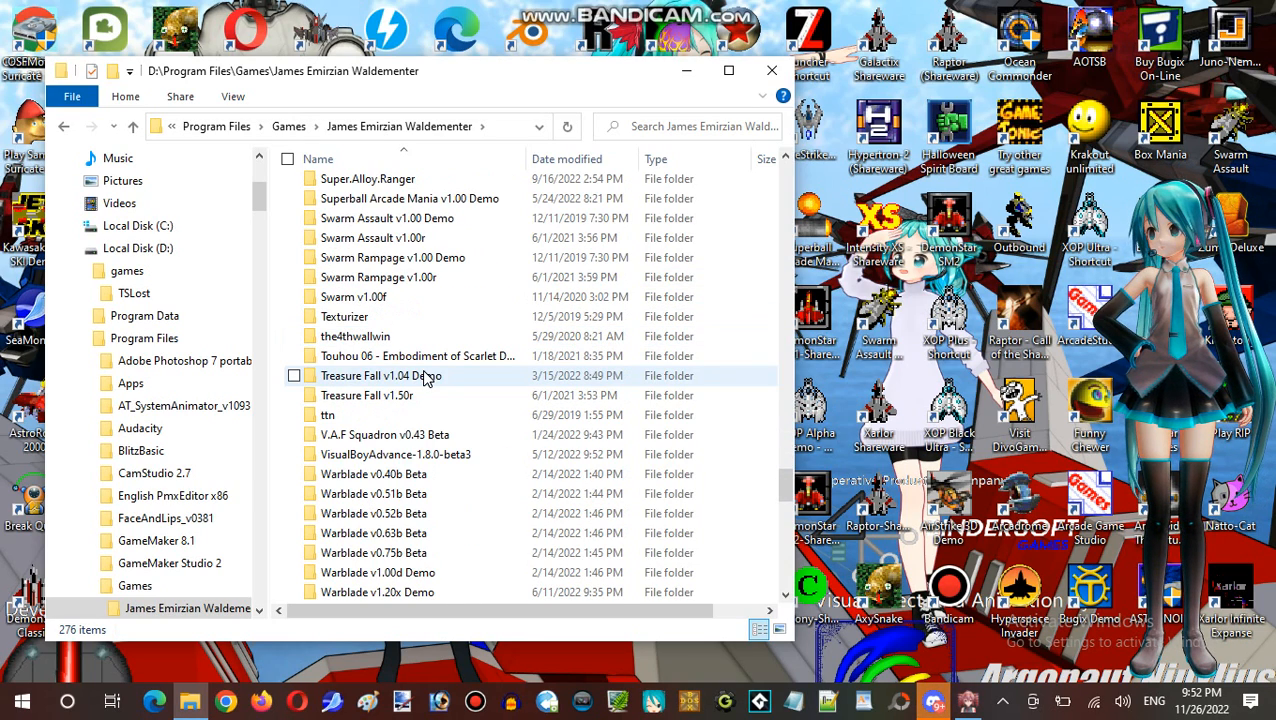
scroll("down", 3)
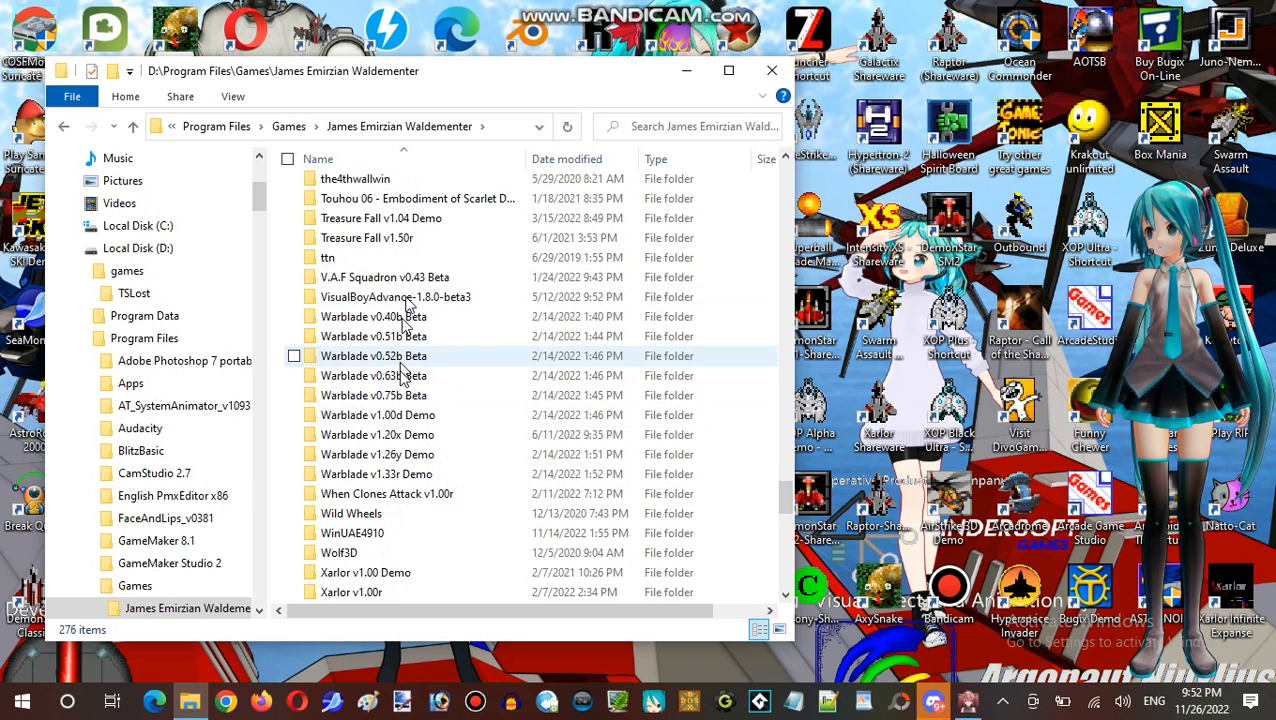
scroll("down", 3)
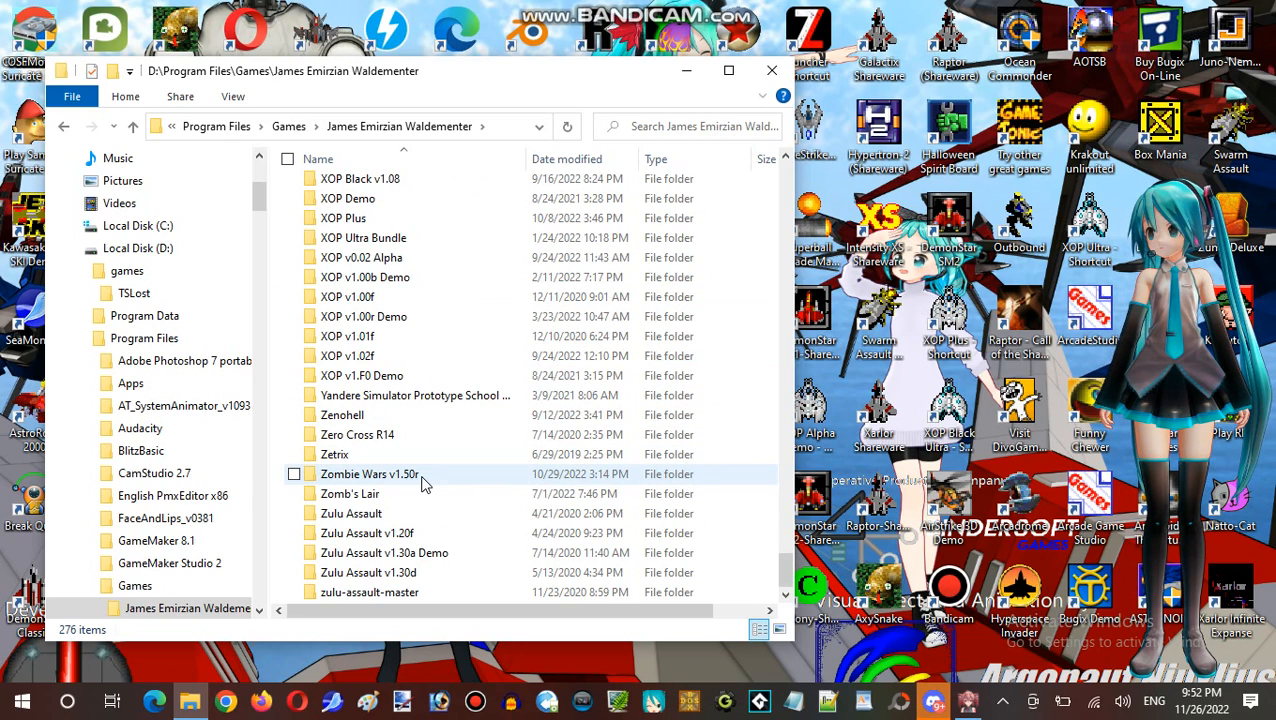
Scroll back up the file list toward the Raptor entries
scroll("up", 3)
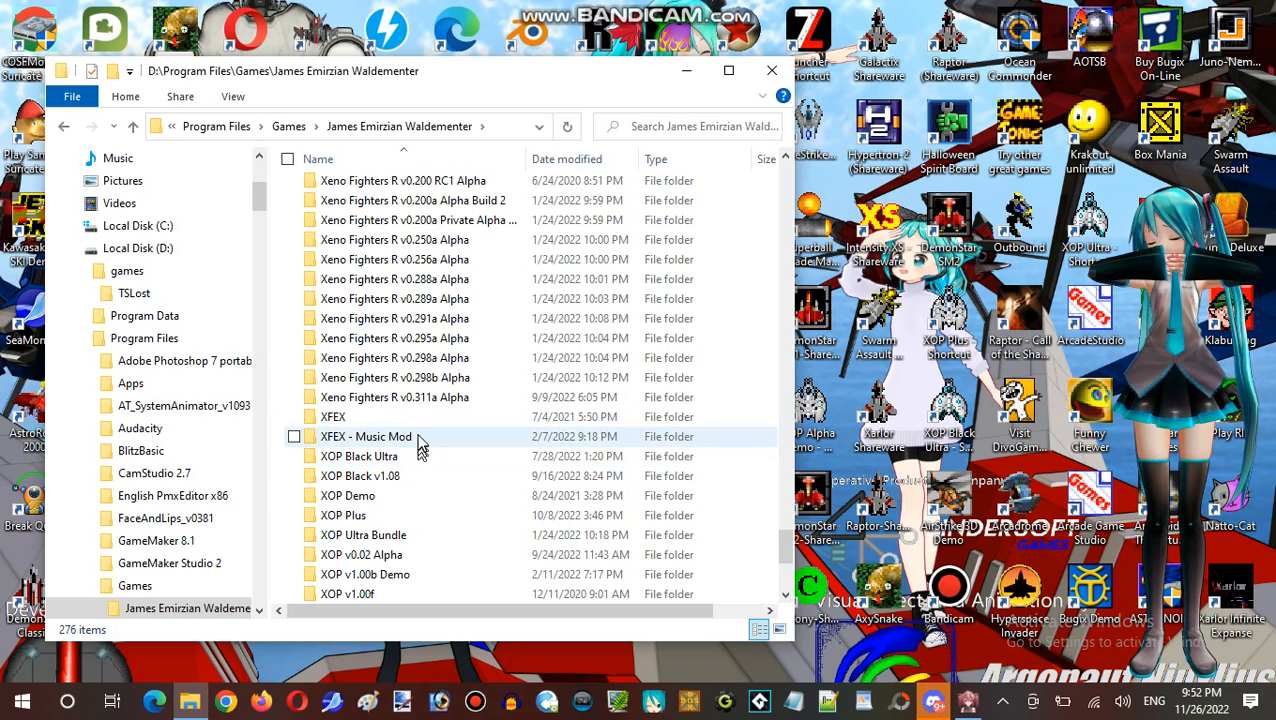
scroll("up", 3)
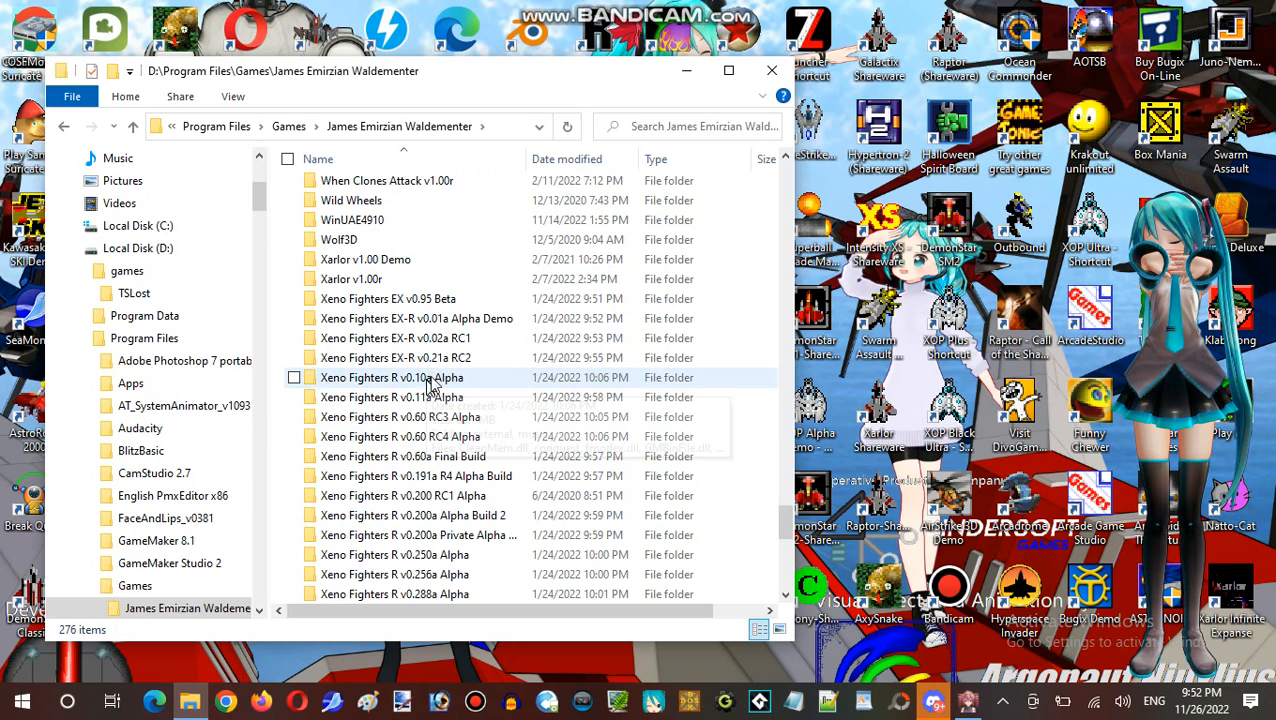
scroll("down", 3)
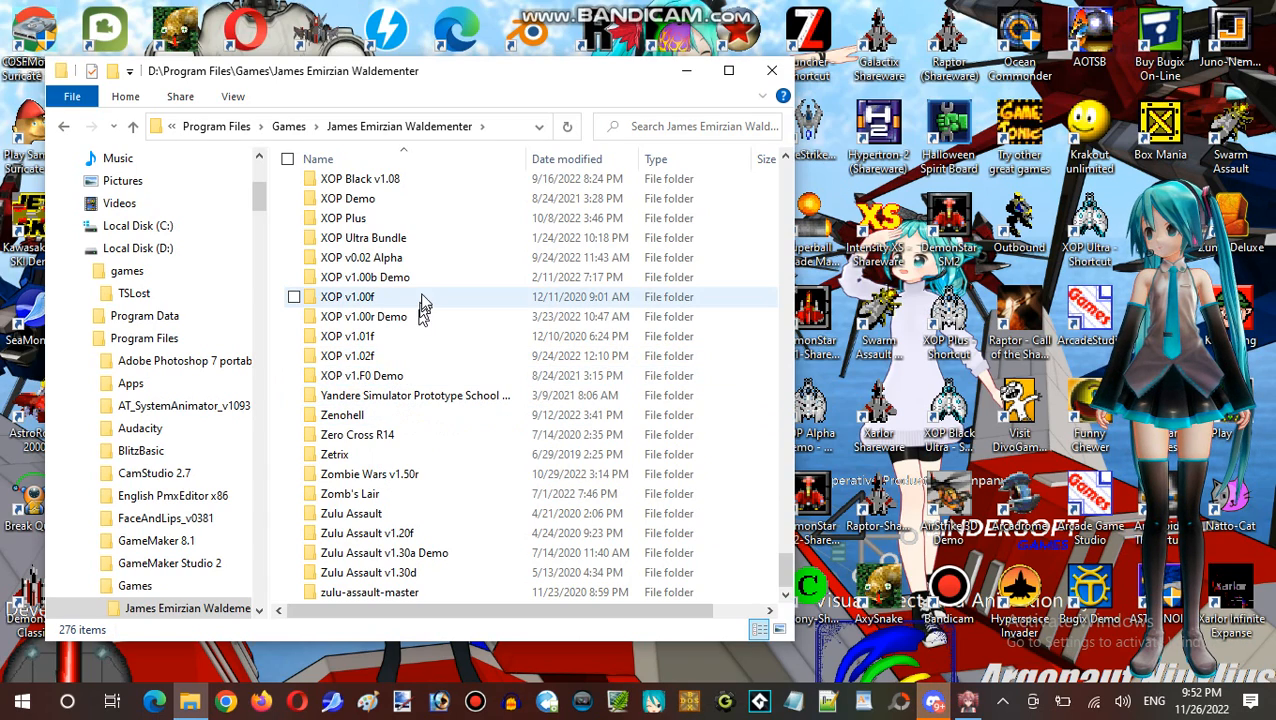
mouse_move(493, 247)
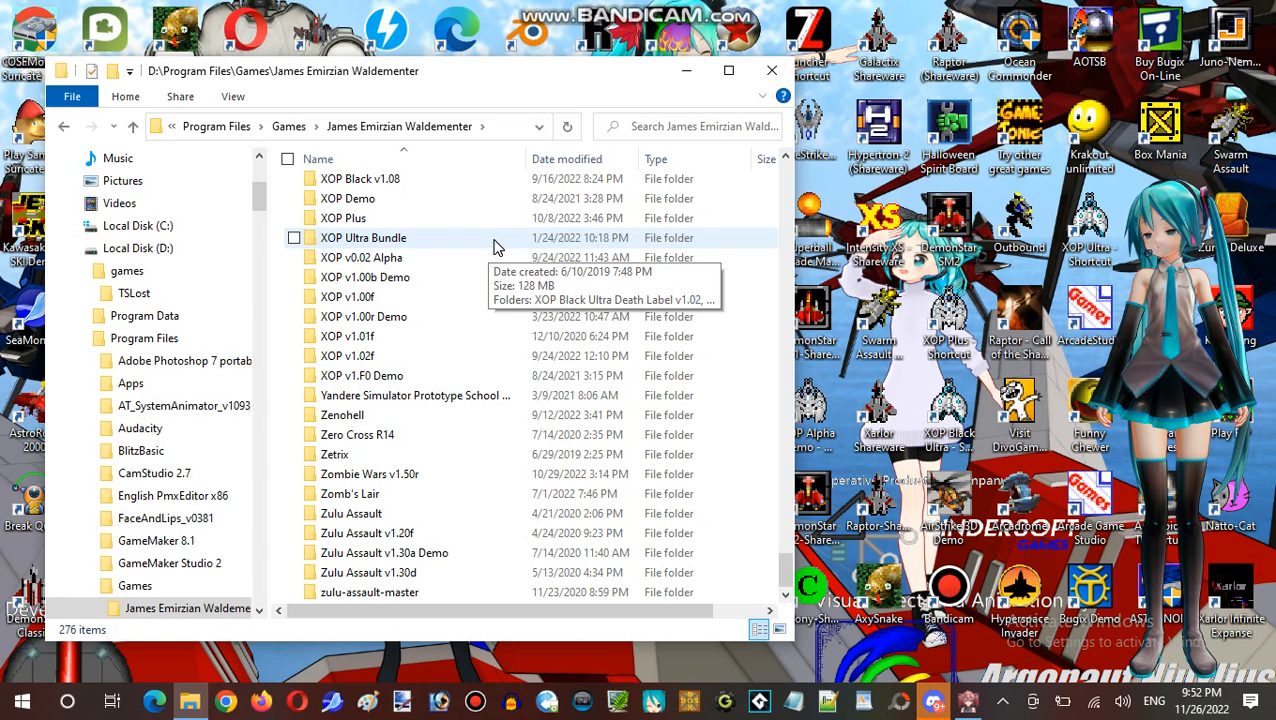
mouse_move(465, 395)
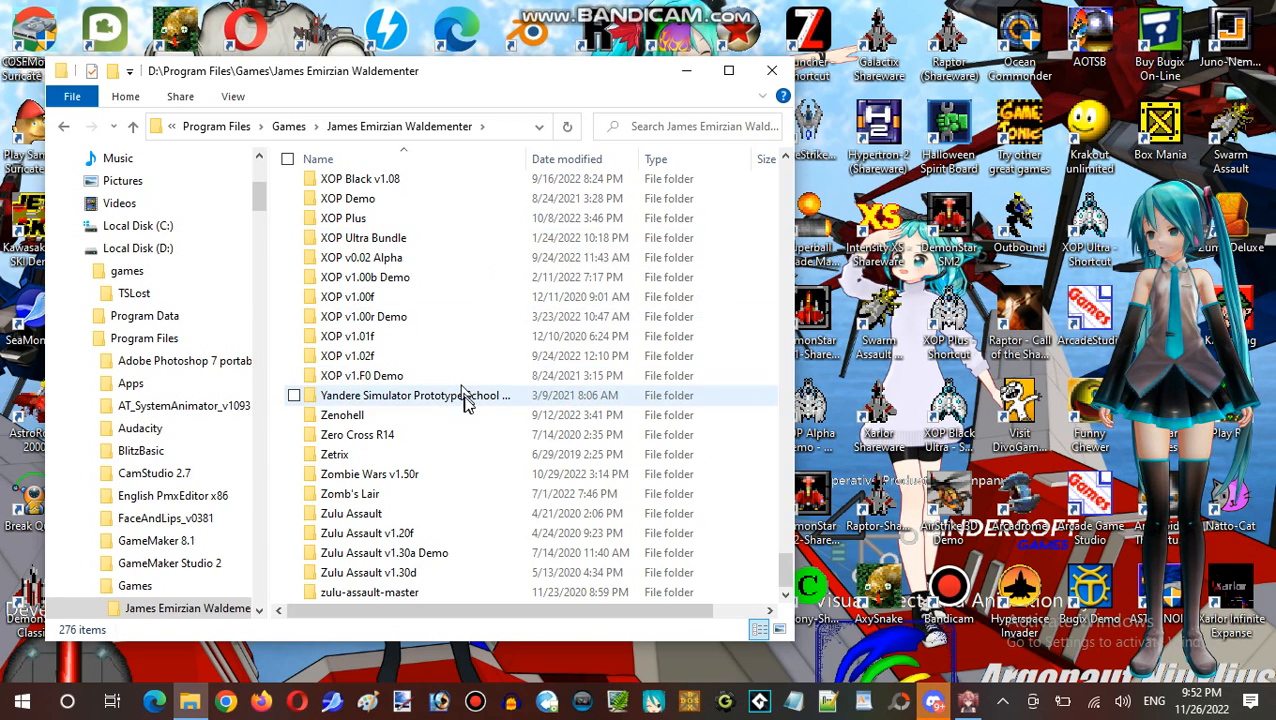
scroll("up", 3)
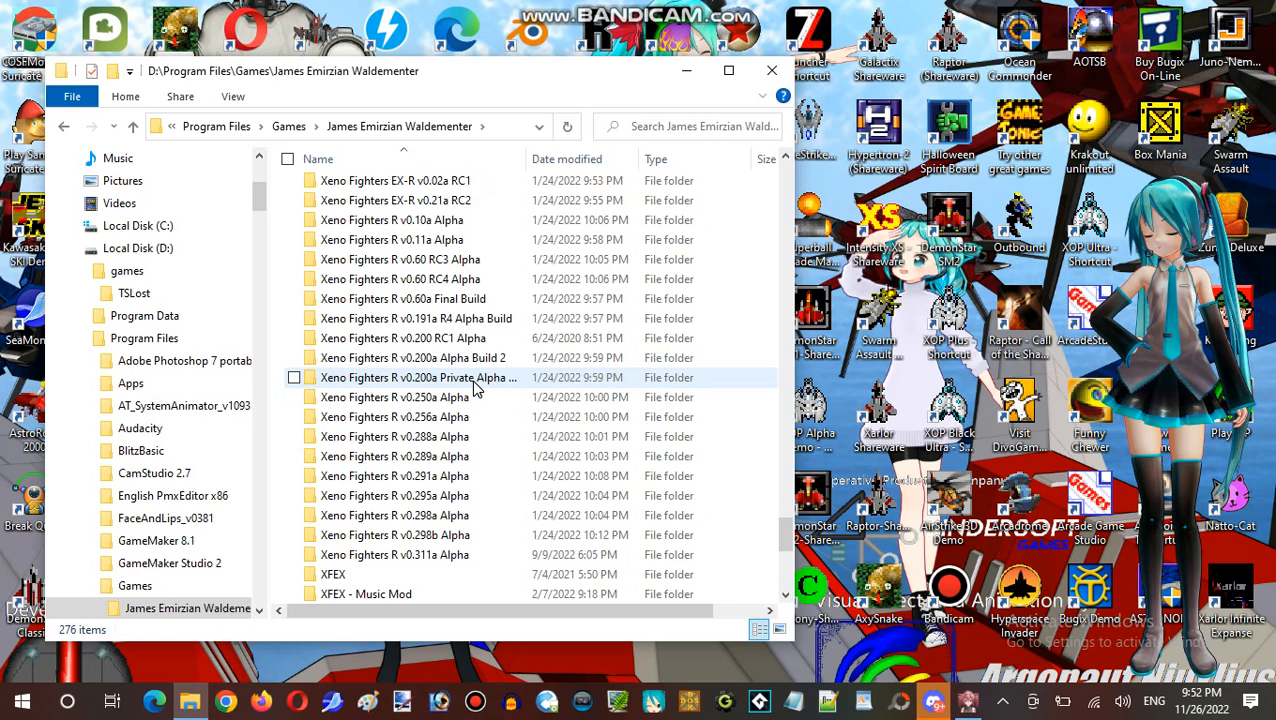
scroll("down", 3)
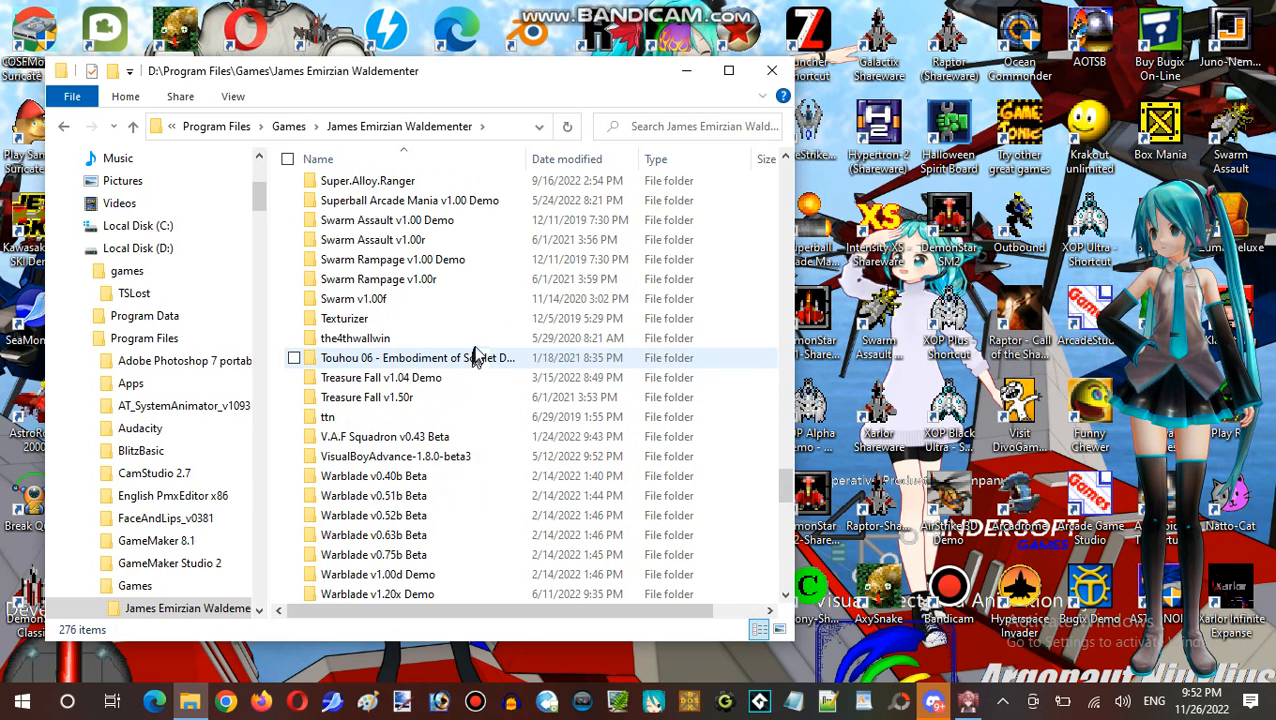
scroll("up", 3)
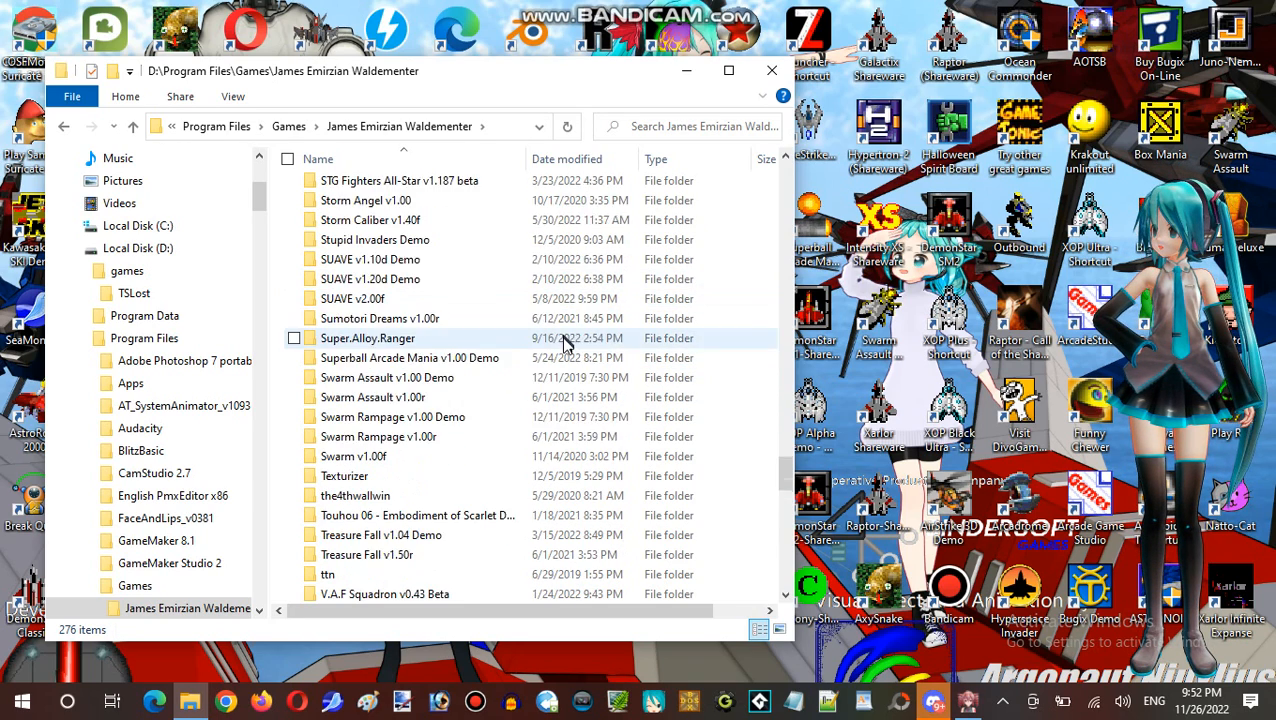
scroll("up", 3)
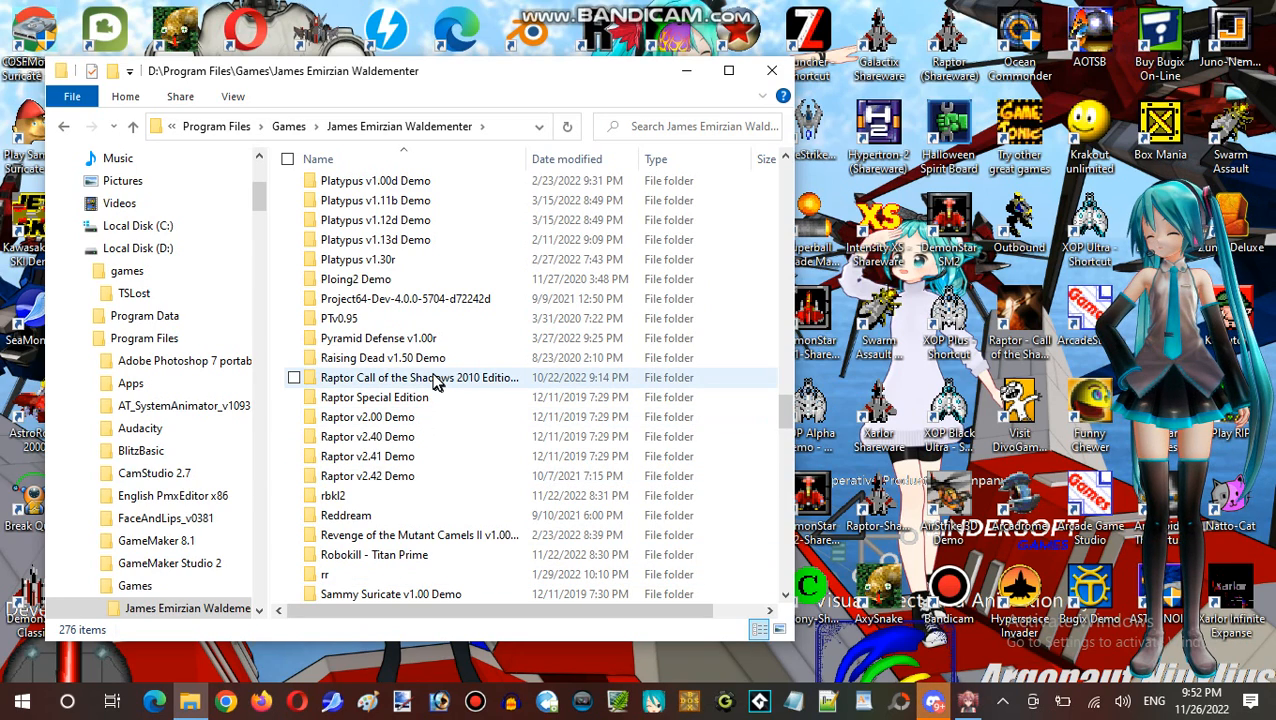
Dismiss the games folder window so the desktop game shortcuts are visible
double_click(418, 377)
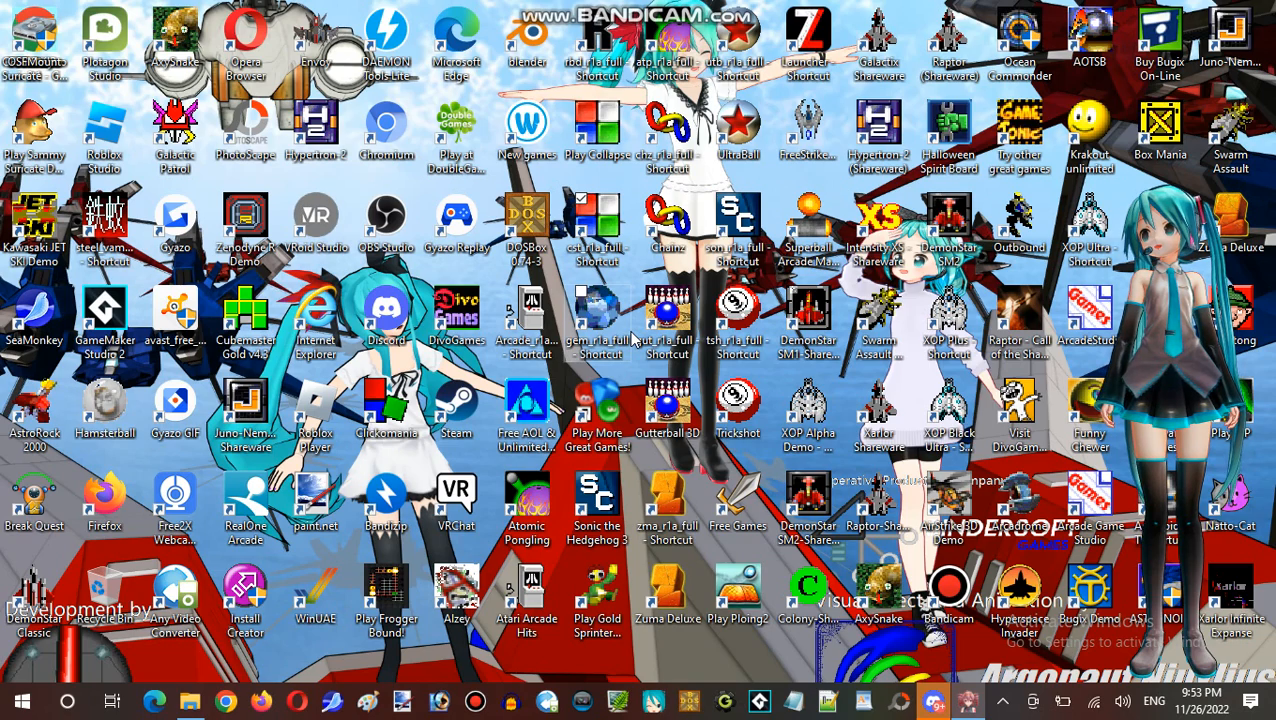
mouse_move(637, 327)
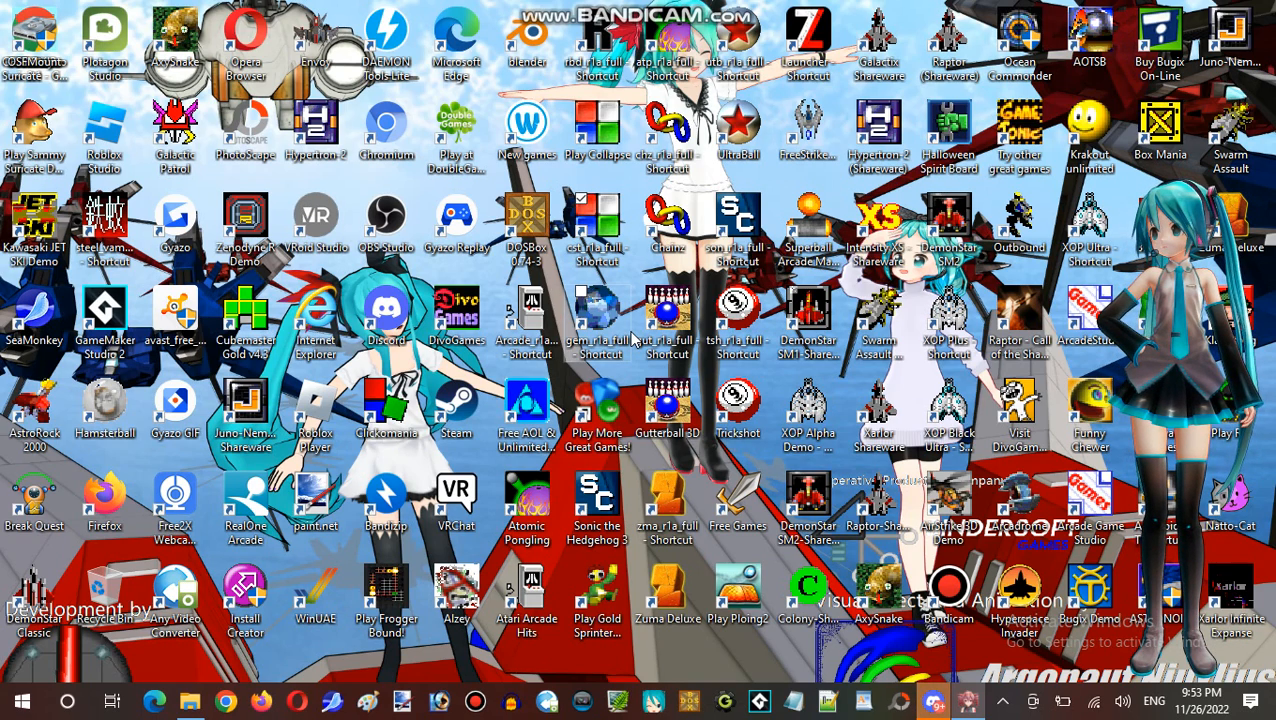
Launch Raptor from its shortcut, set the controller to Keyboard, and start the game
double_click(1019, 320)
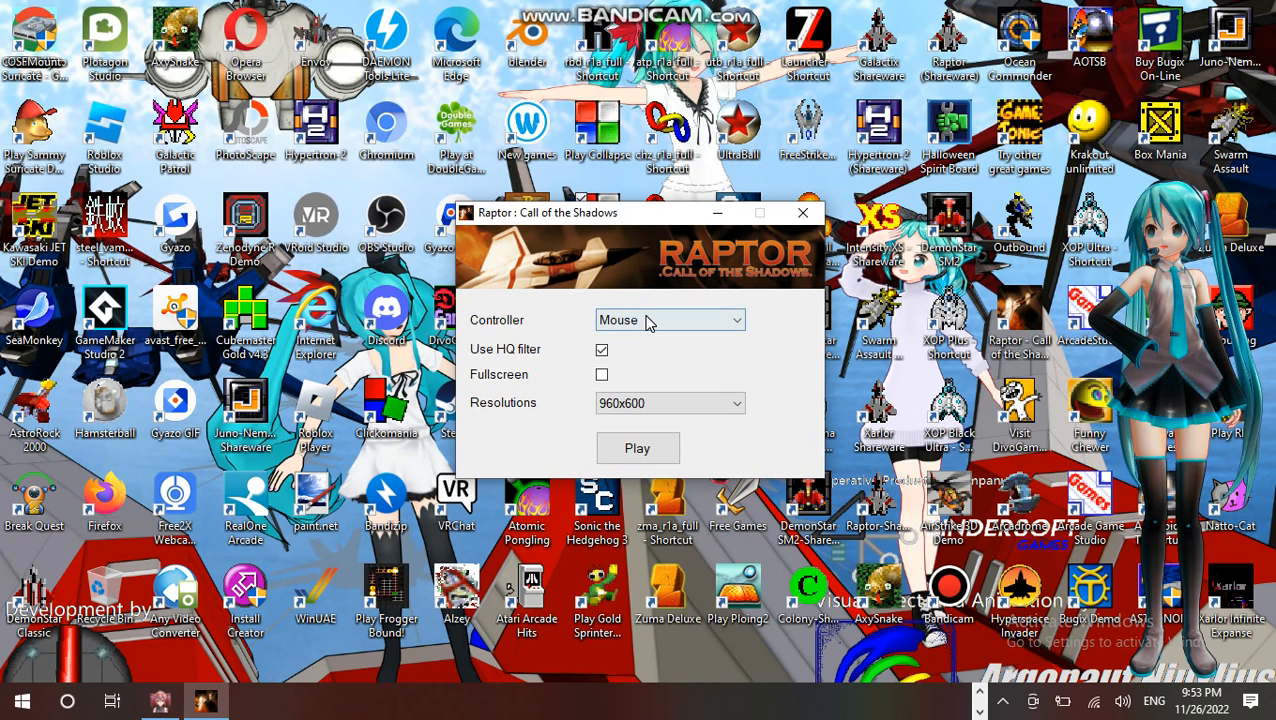
left_click(668, 320)
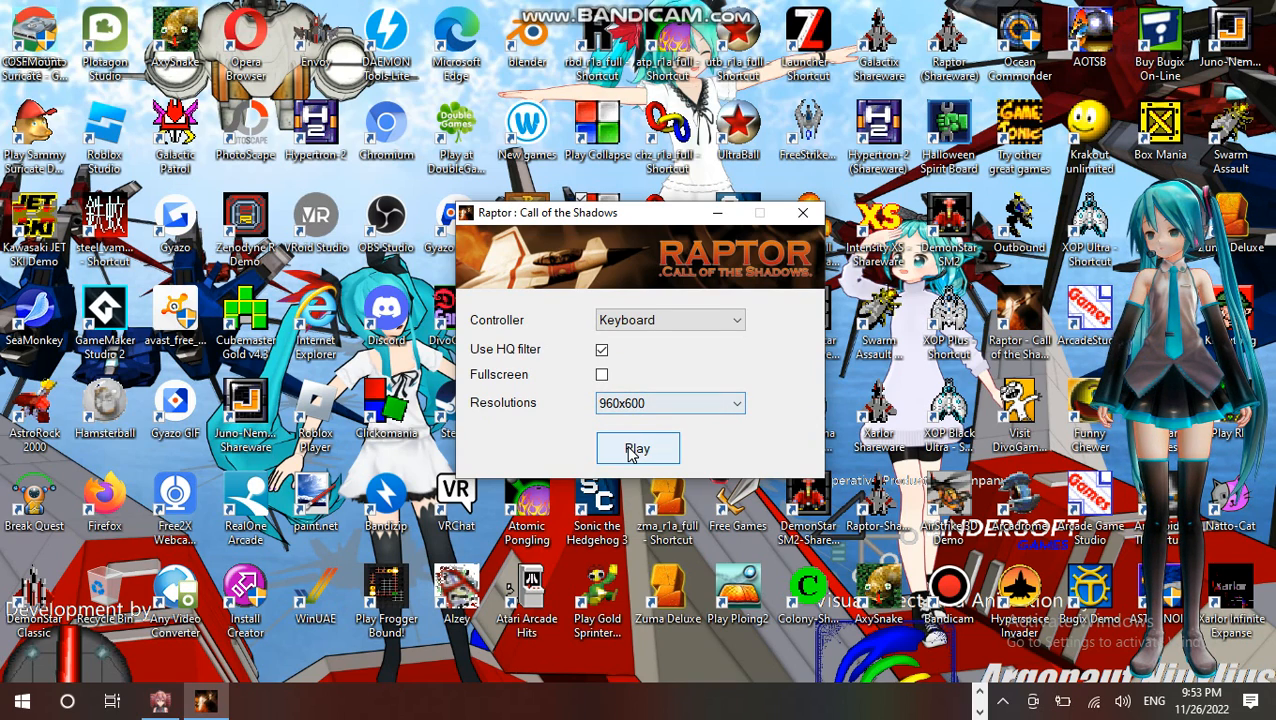
left_click(637, 448)
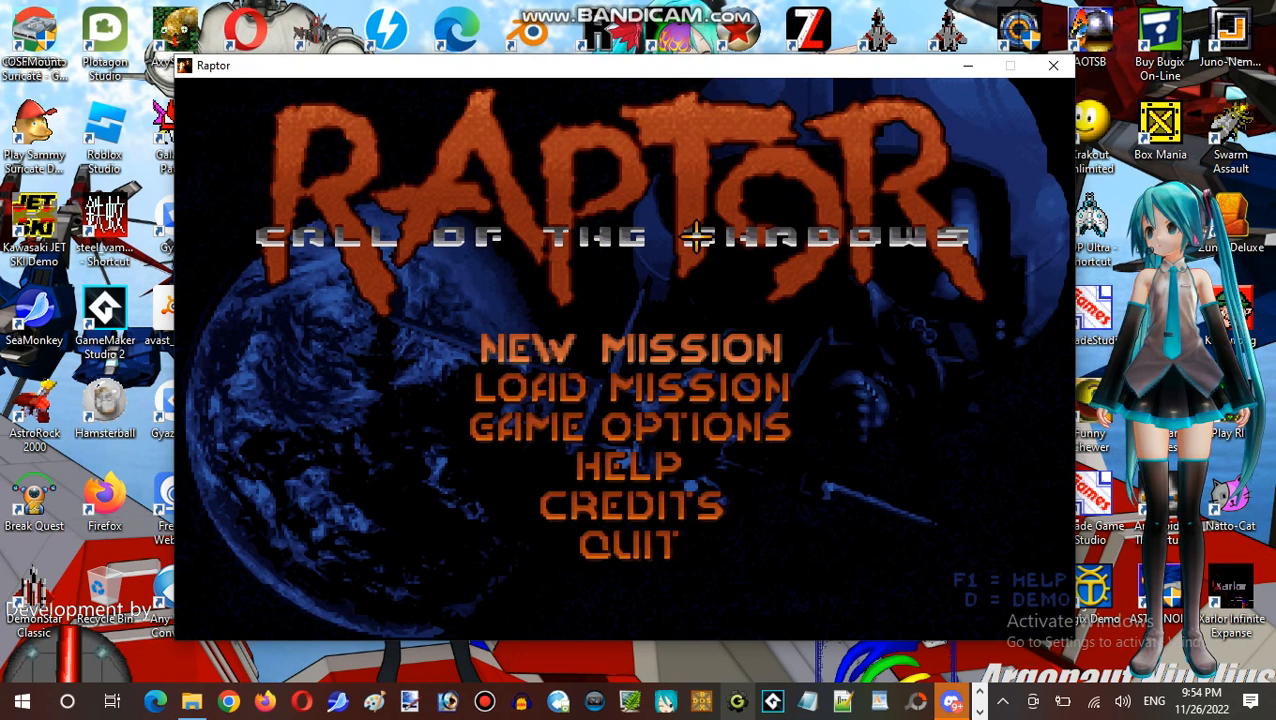
mouse_move(800, 420)
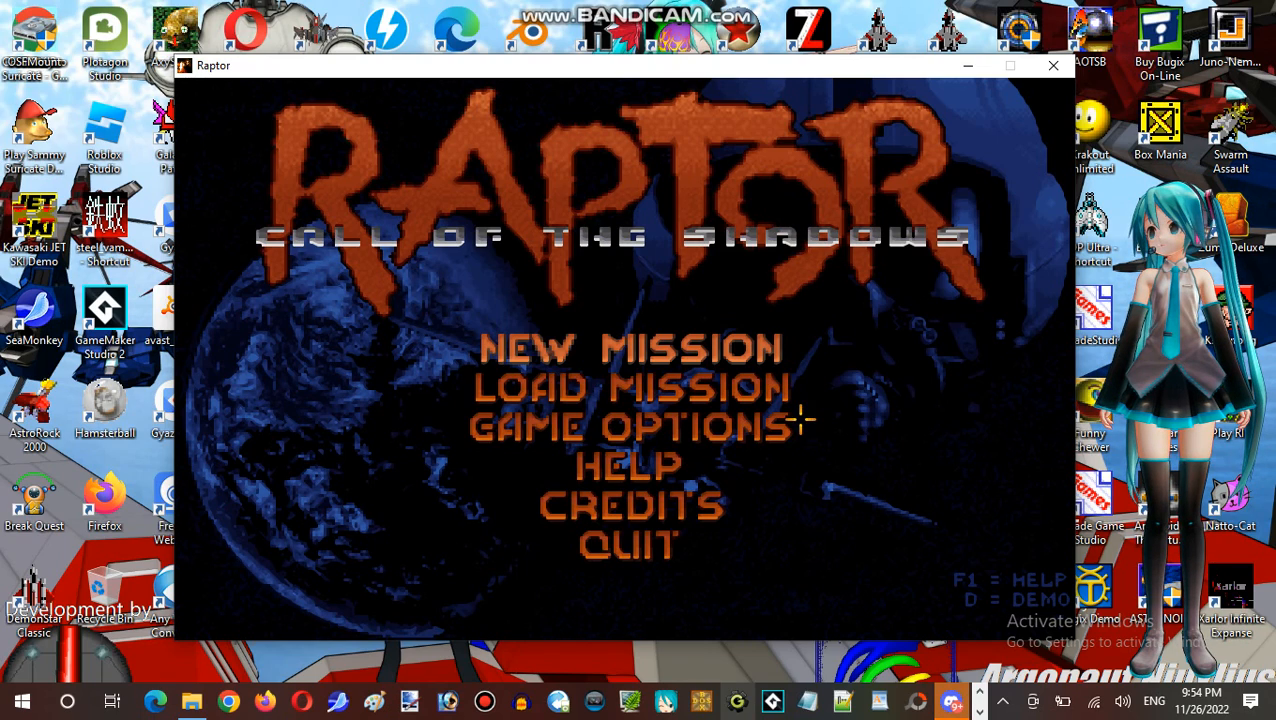
mouse_move(810, 470)
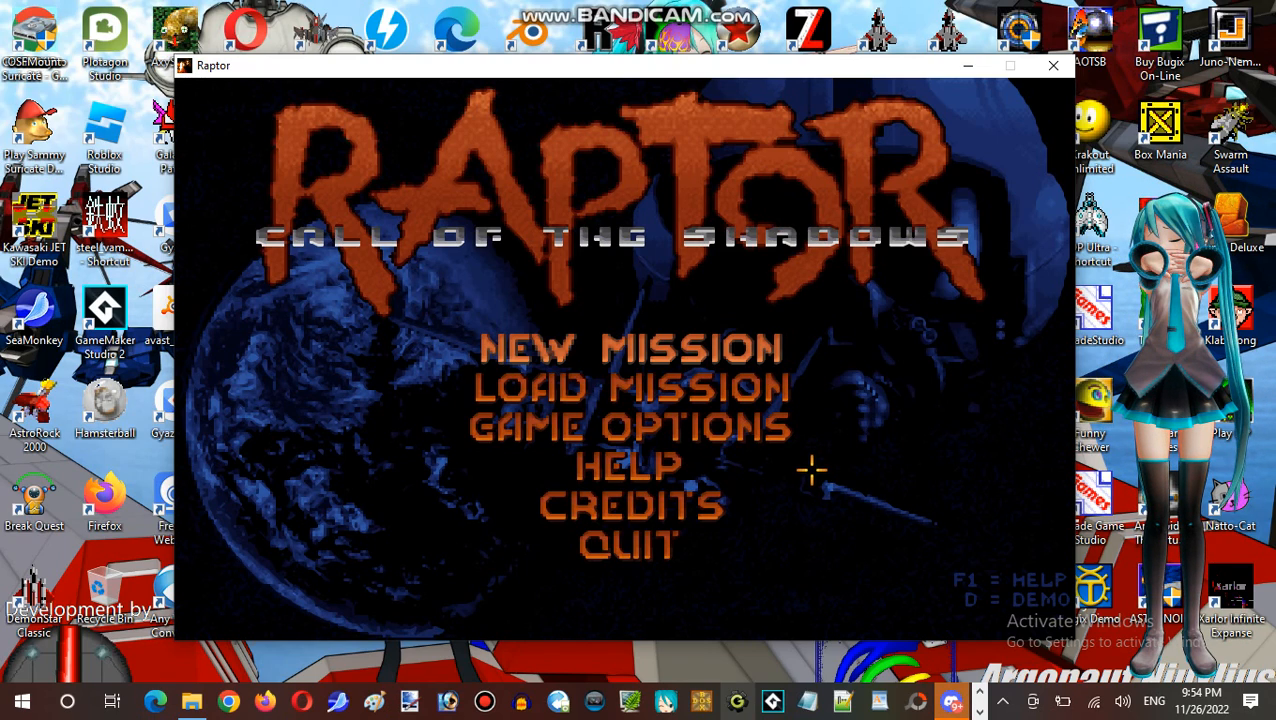
mouse_move(785, 490)
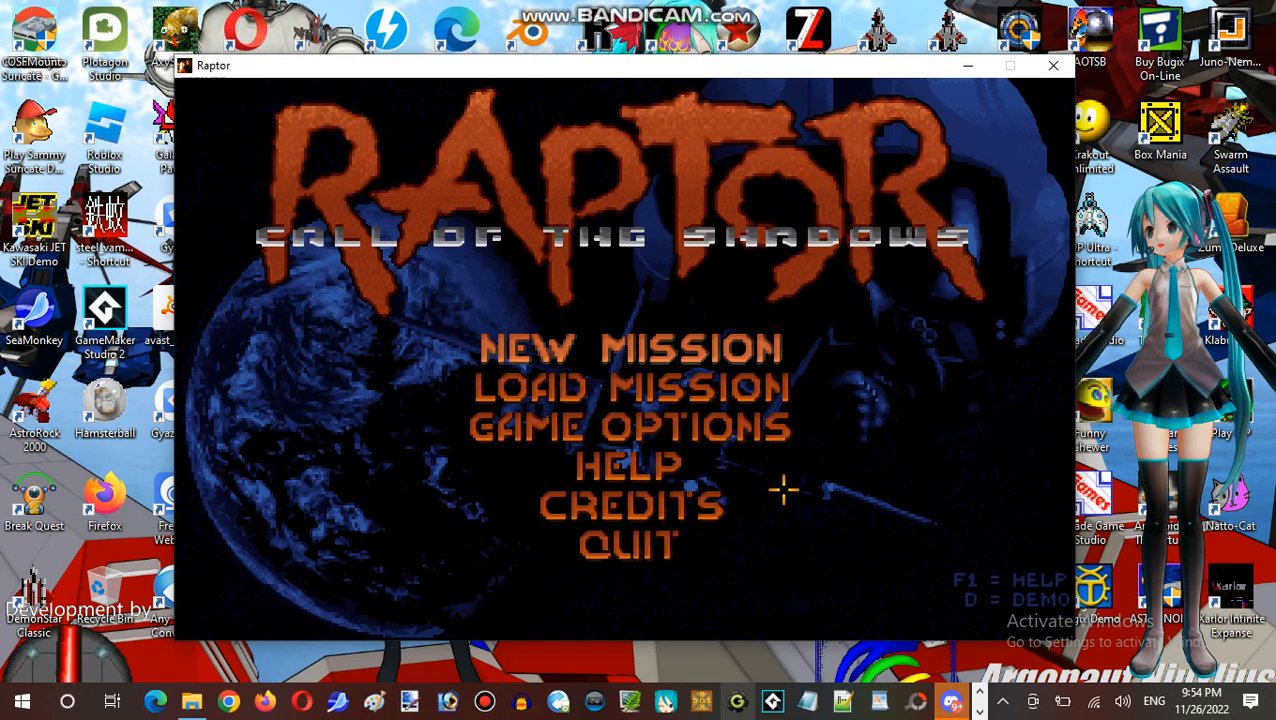
mouse_move(750, 515)
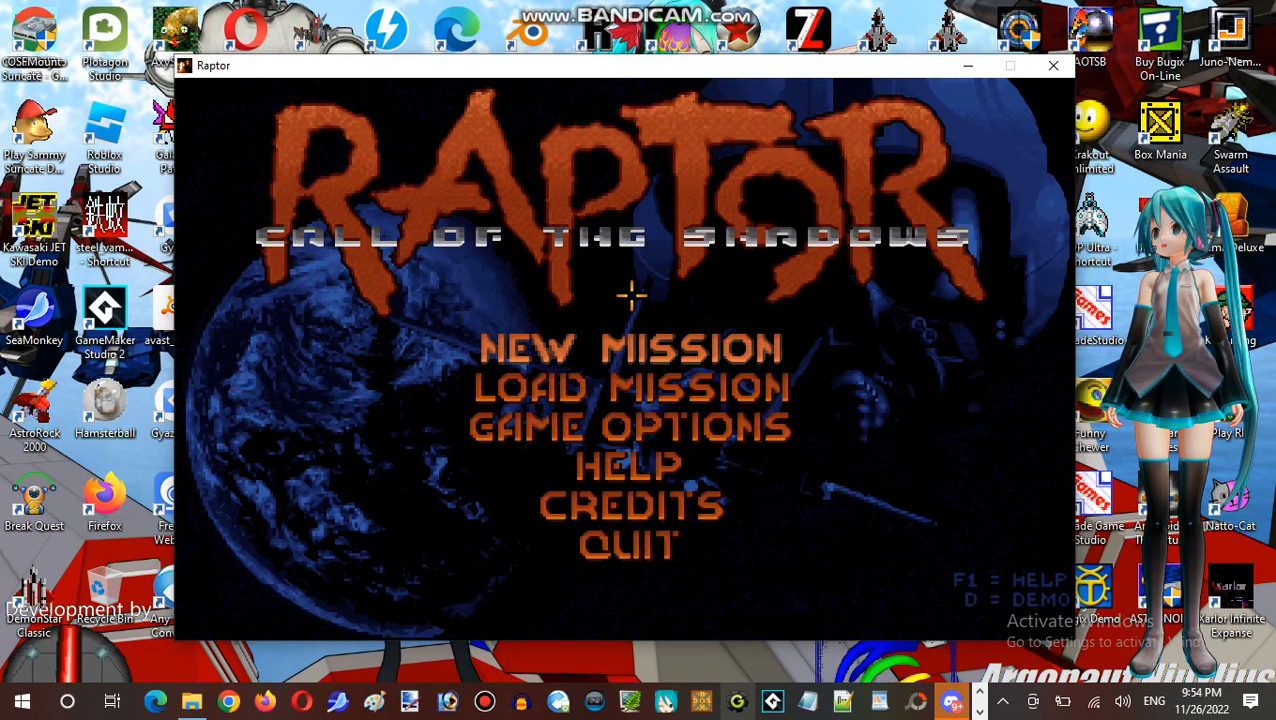
mouse_move(383, 290)
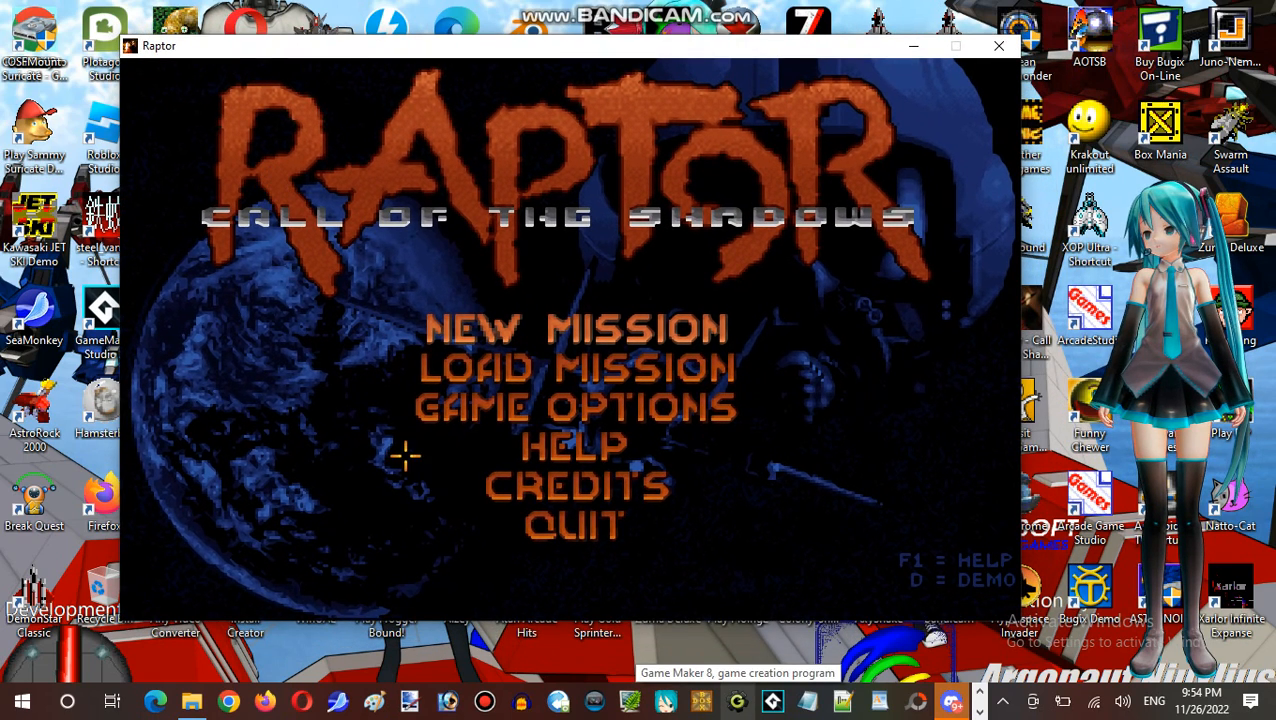
mouse_move(465, 498)
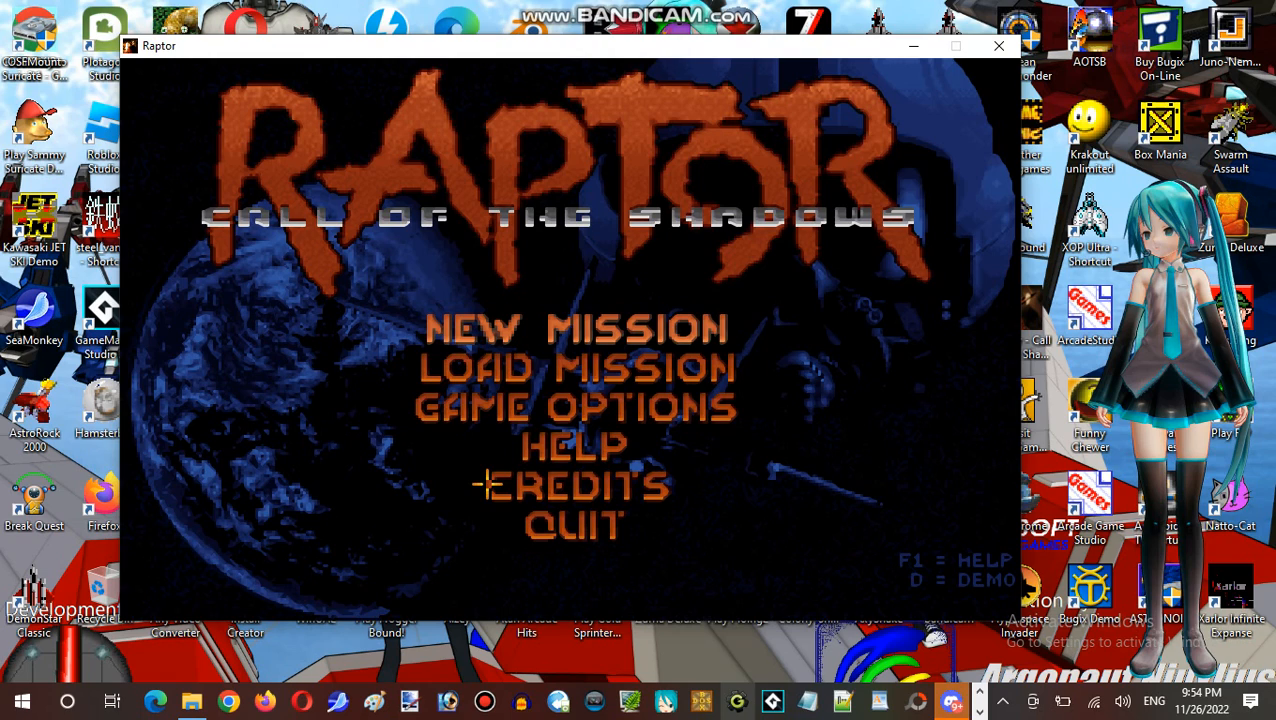
Choose GAME OPTIONS on the Raptor main menu to show volume and keyboard settings
left_click(575, 328)
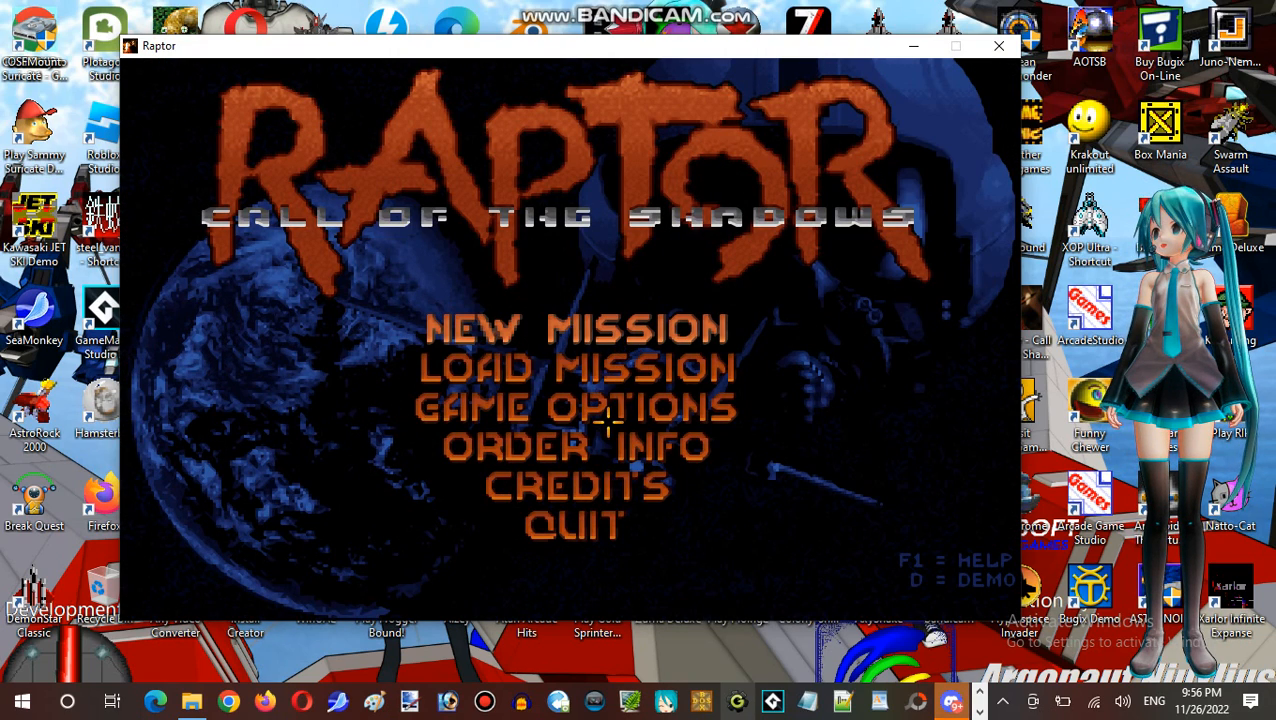
left_click(574, 407)
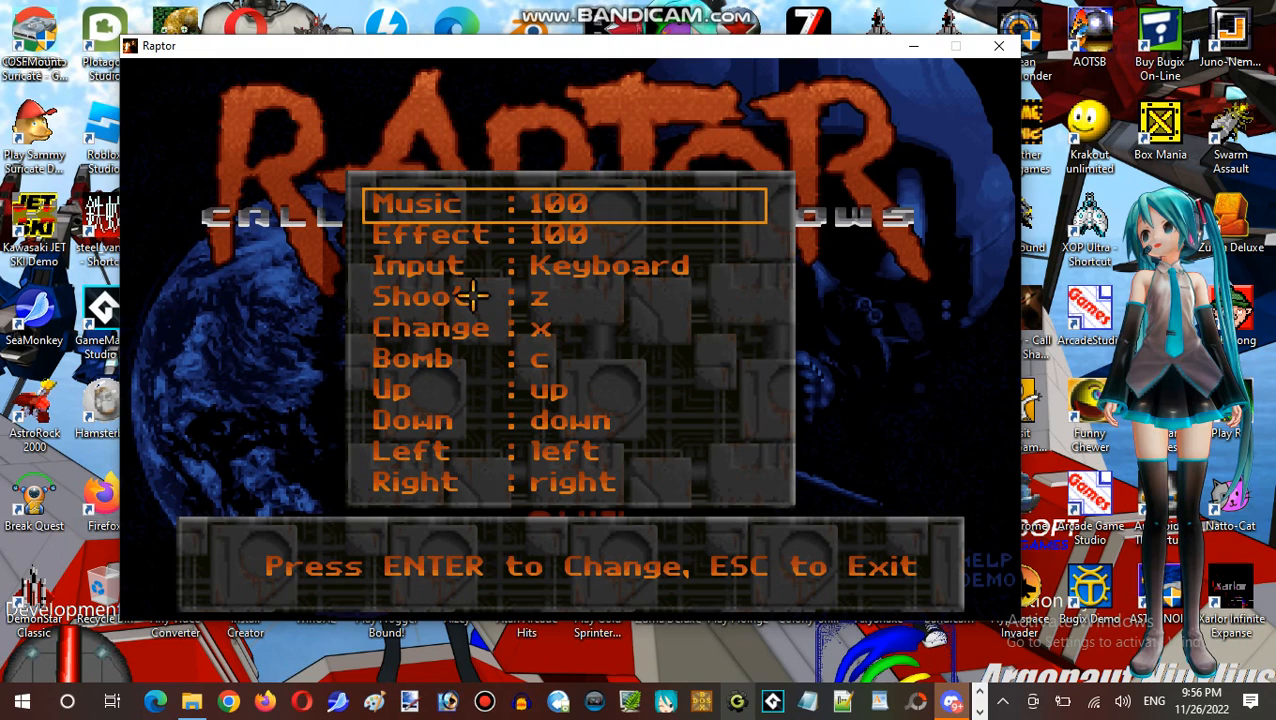